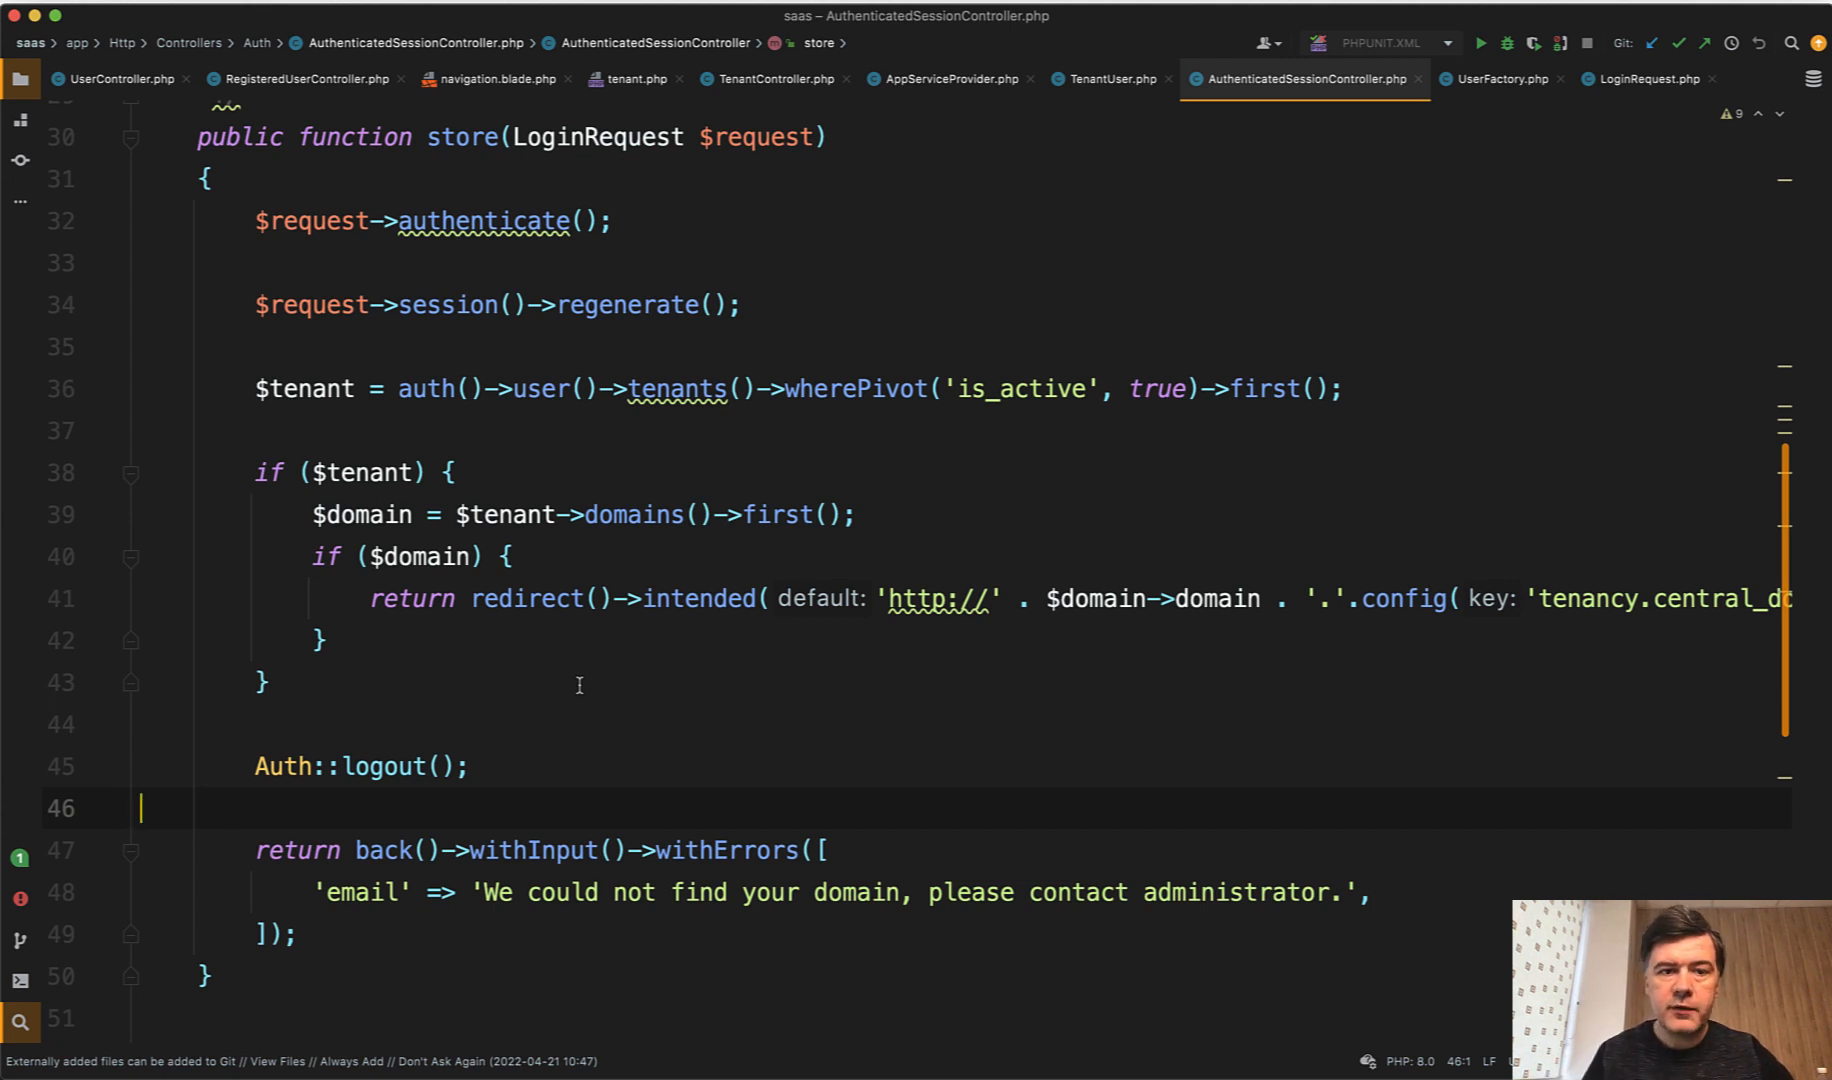
Show LoginRequest's rules() requiring email and password, then return to the browser login page
{"action": "left_click", "coordinate": [1646, 78]}
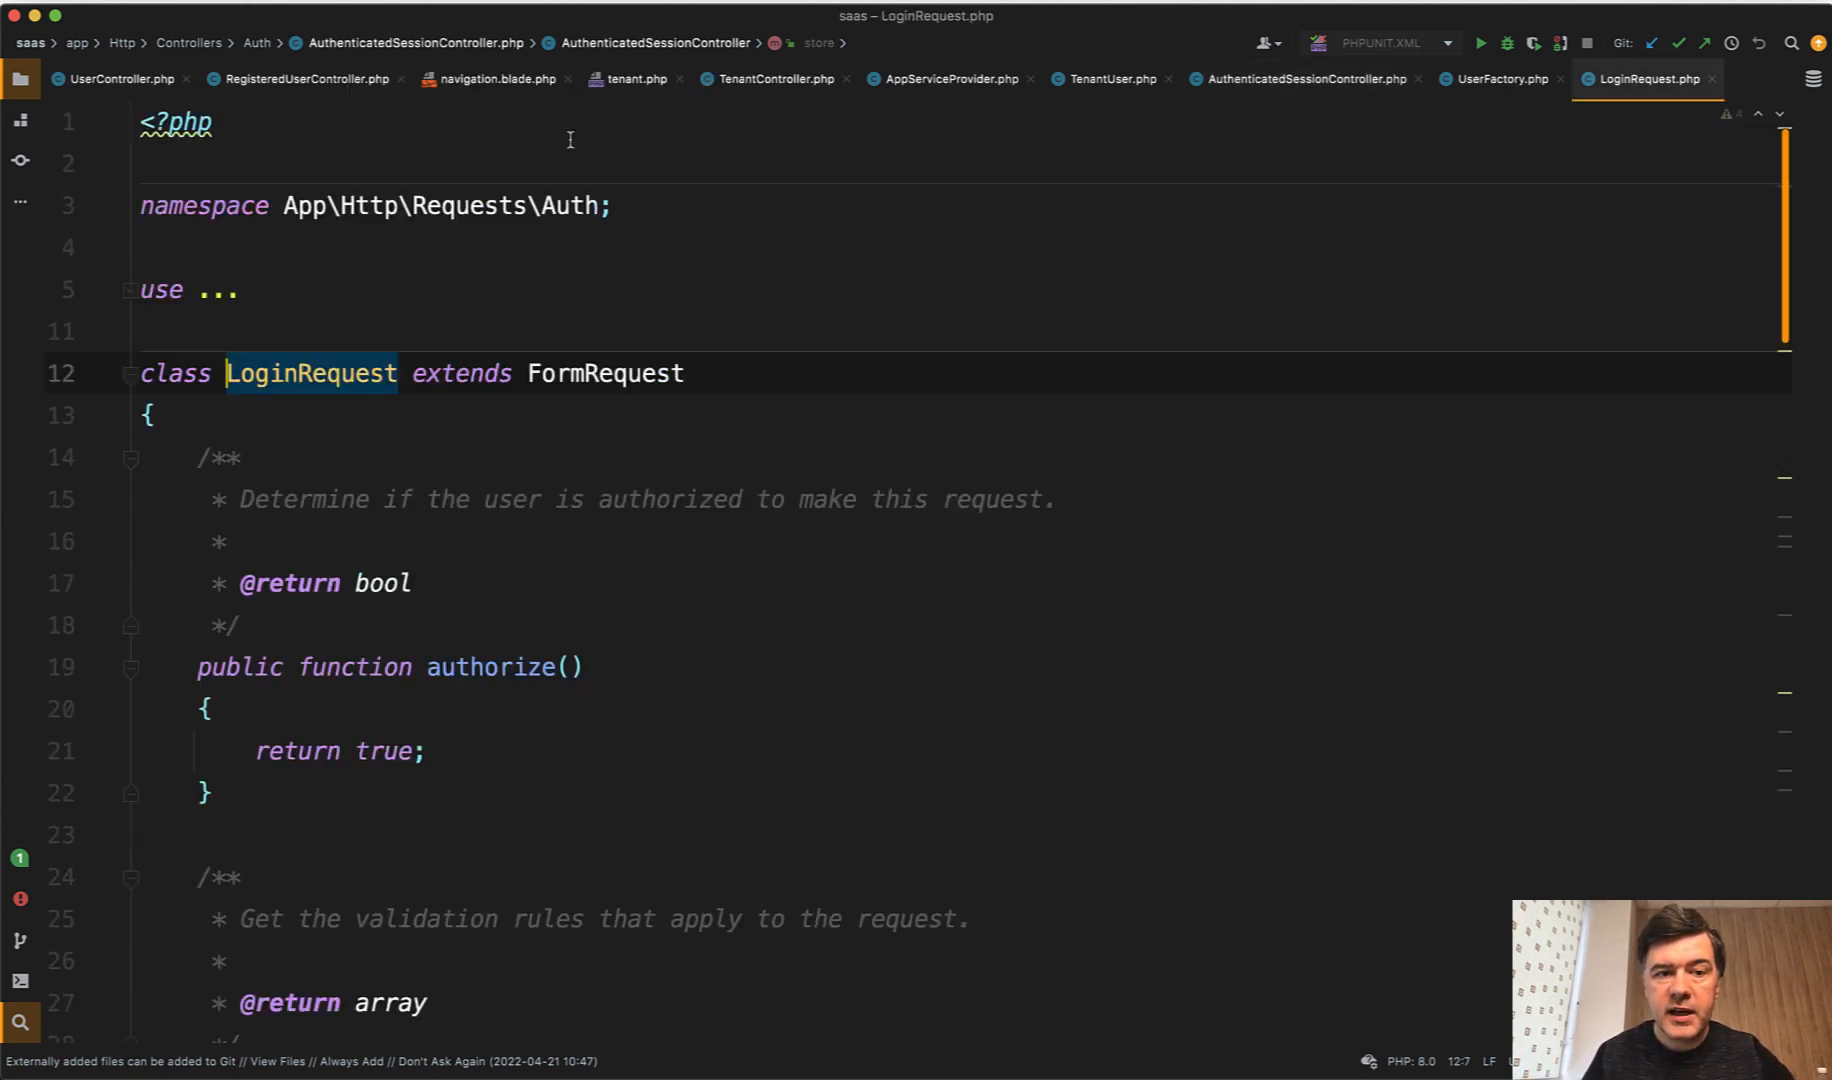
{"action": "scroll", "scroll_direction": "down", "scroll_amount": 3}
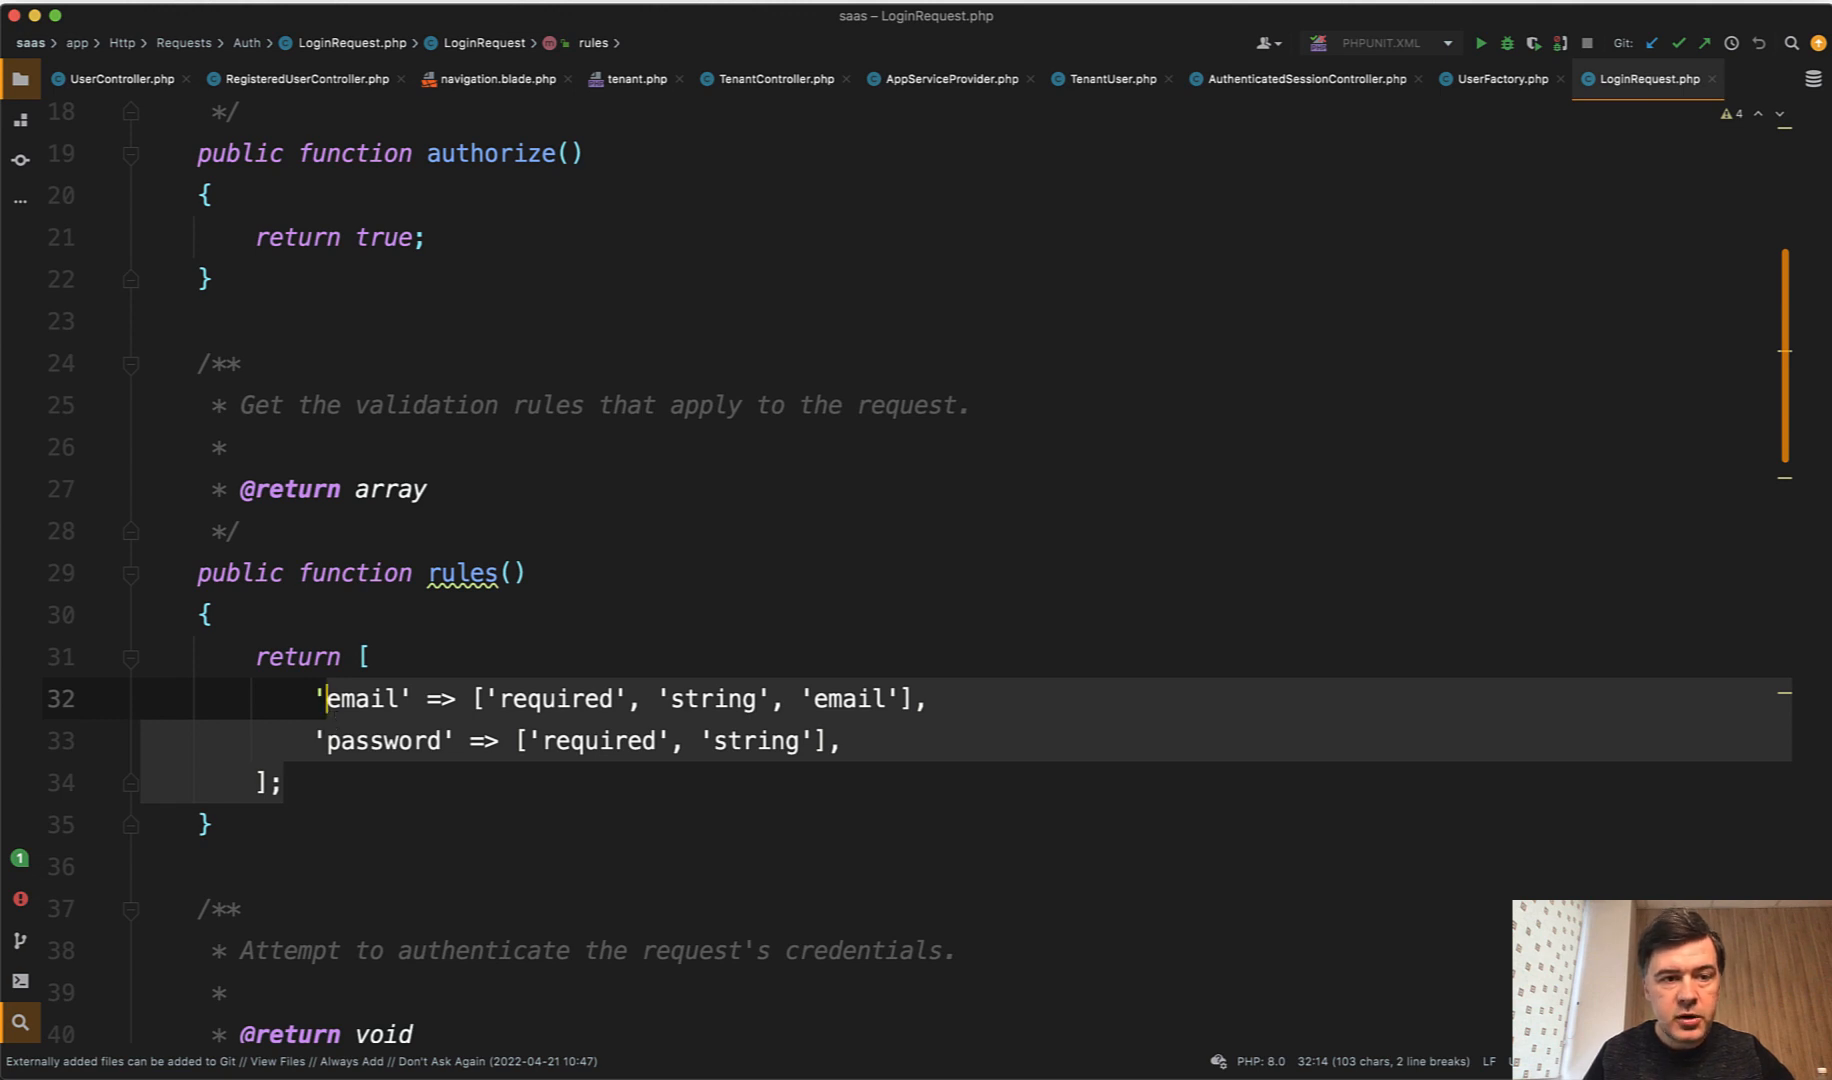
{"action": "left_click", "coordinate": [1304, 78]}
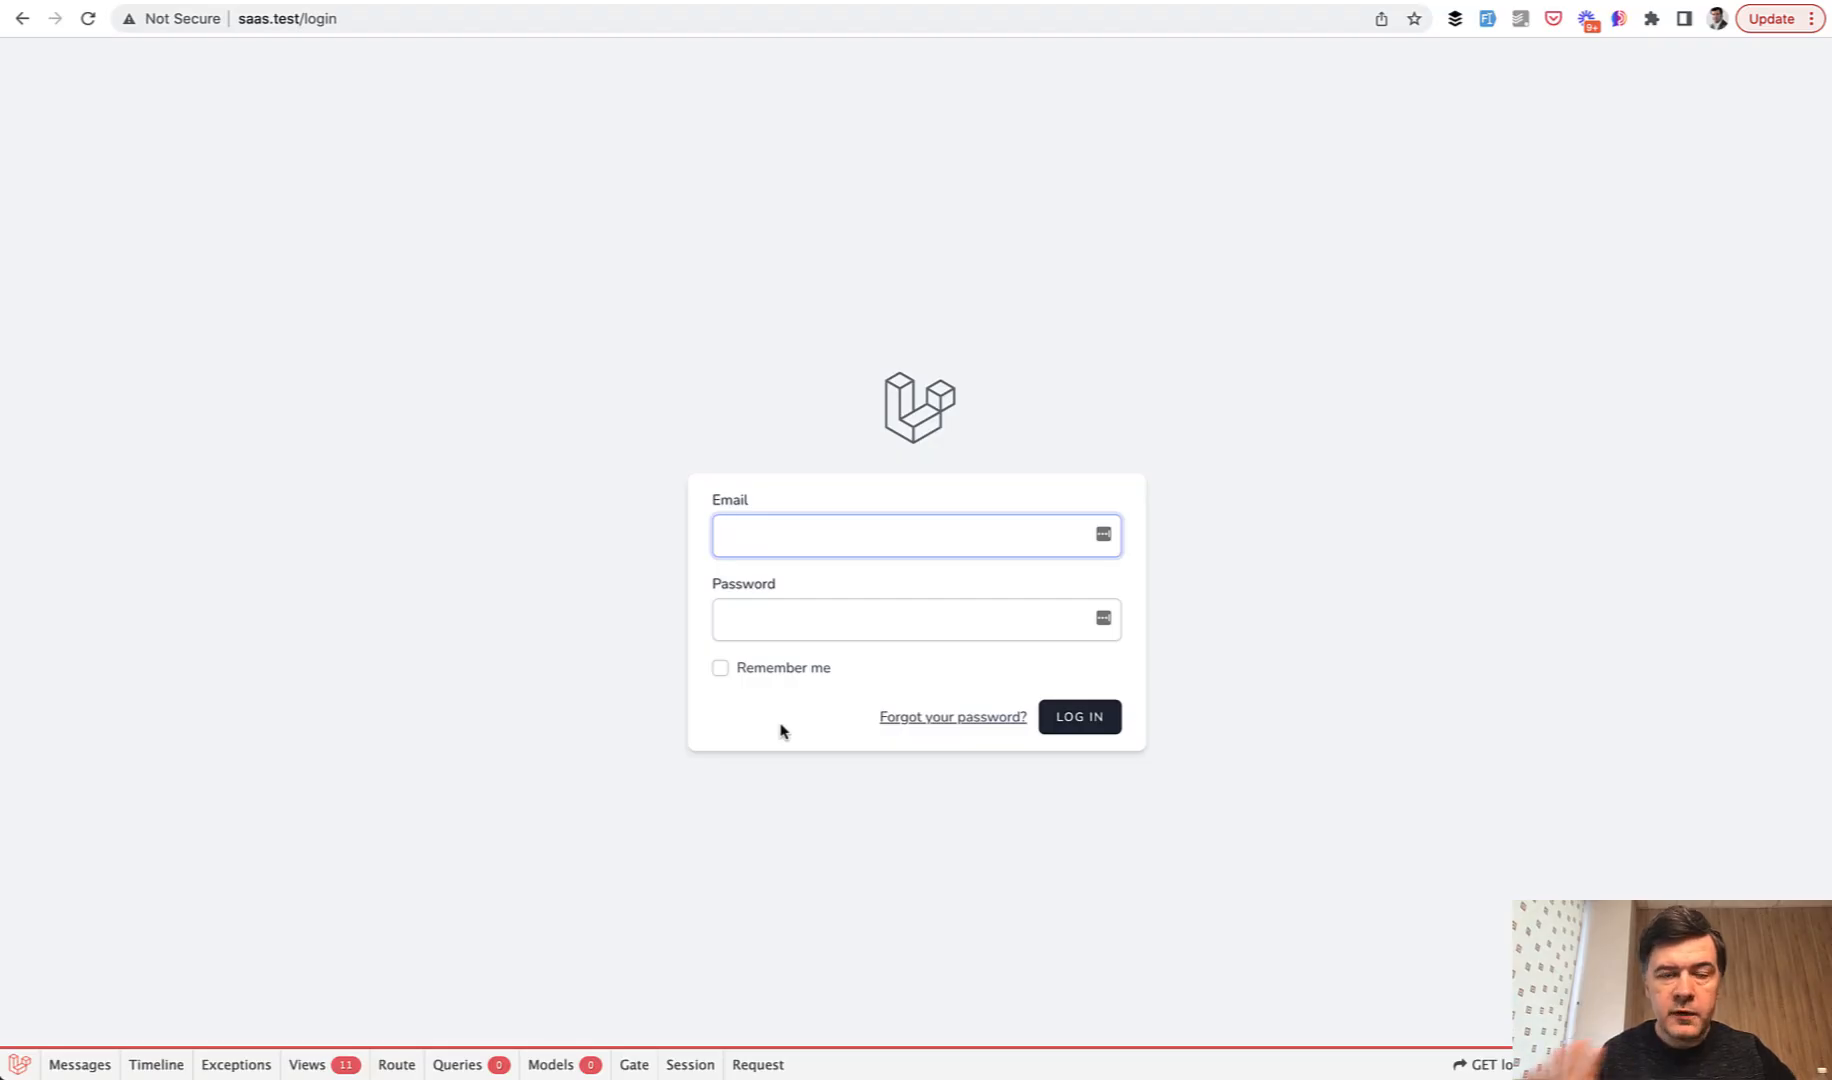
Enter the fake email 'df' in the saas.test login form and try logging in
{"action": "type", "text": "dfgdfg@sdgdfgfd.com"}
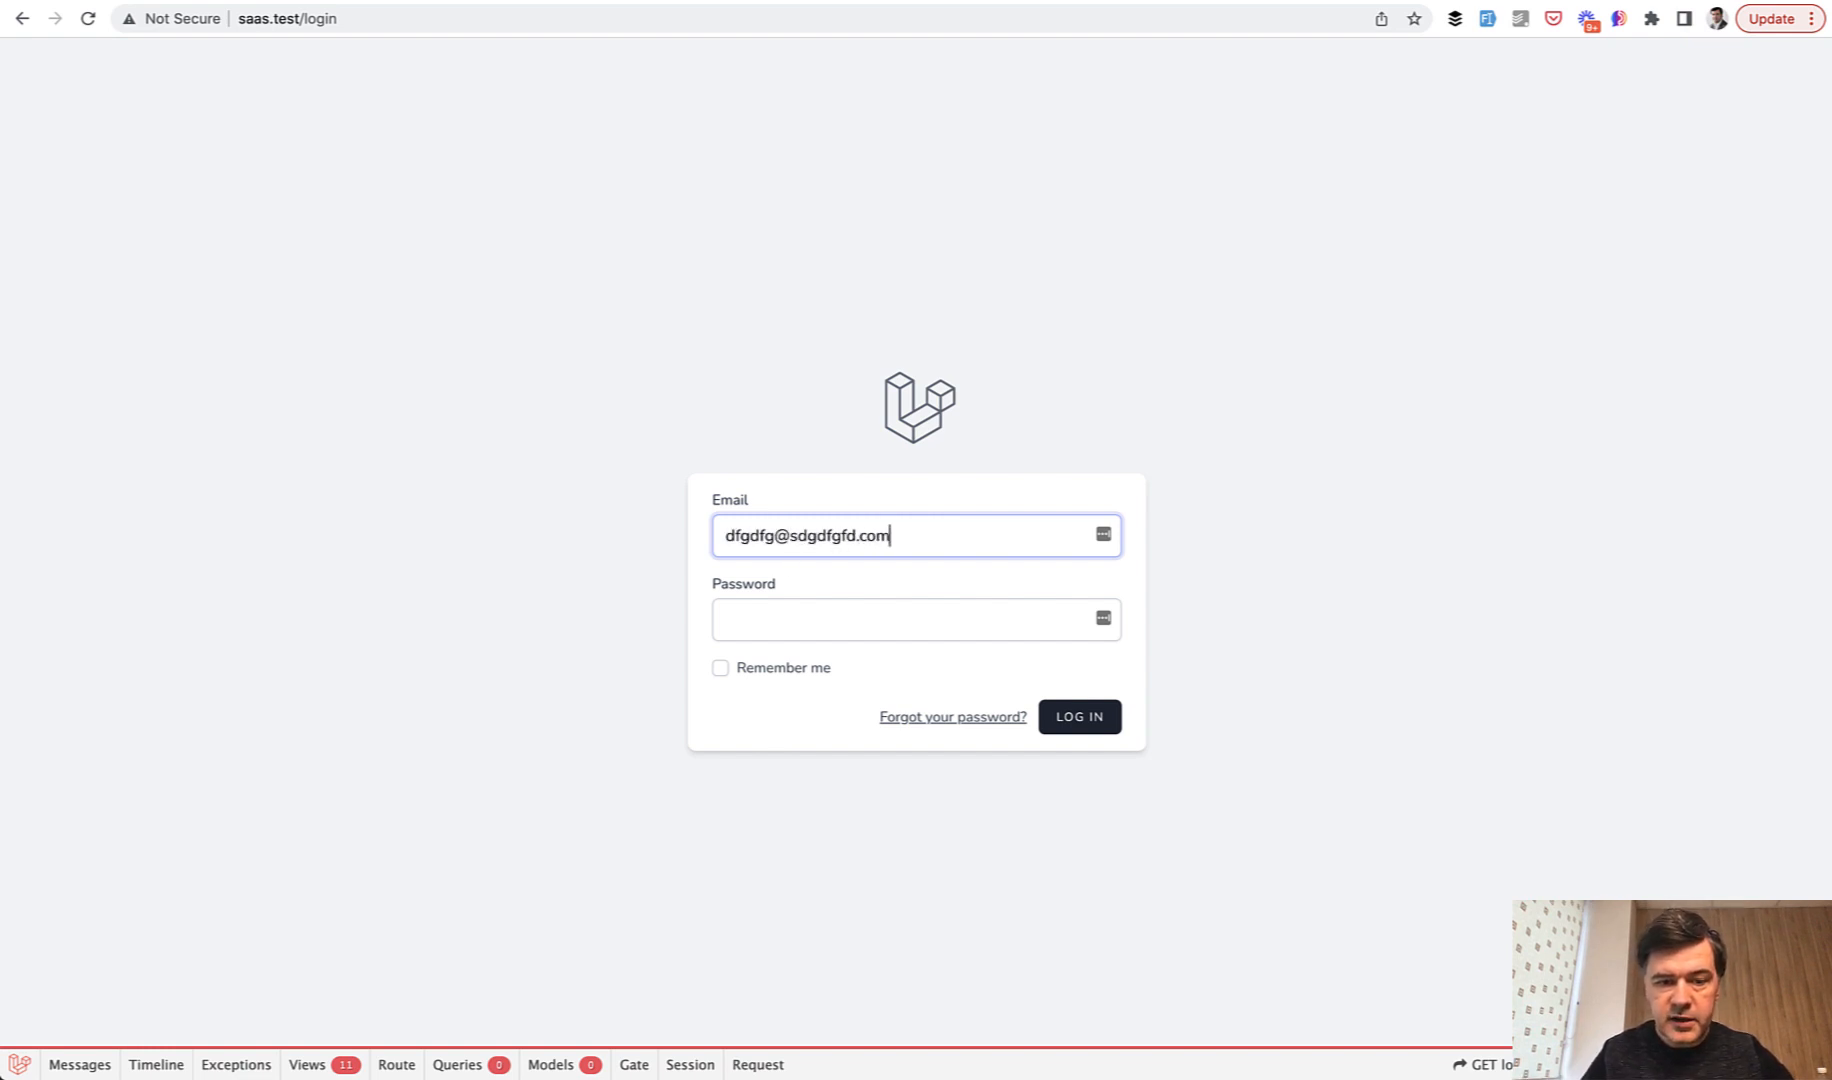
{"action": "left_click", "coordinate": [1076, 716]}
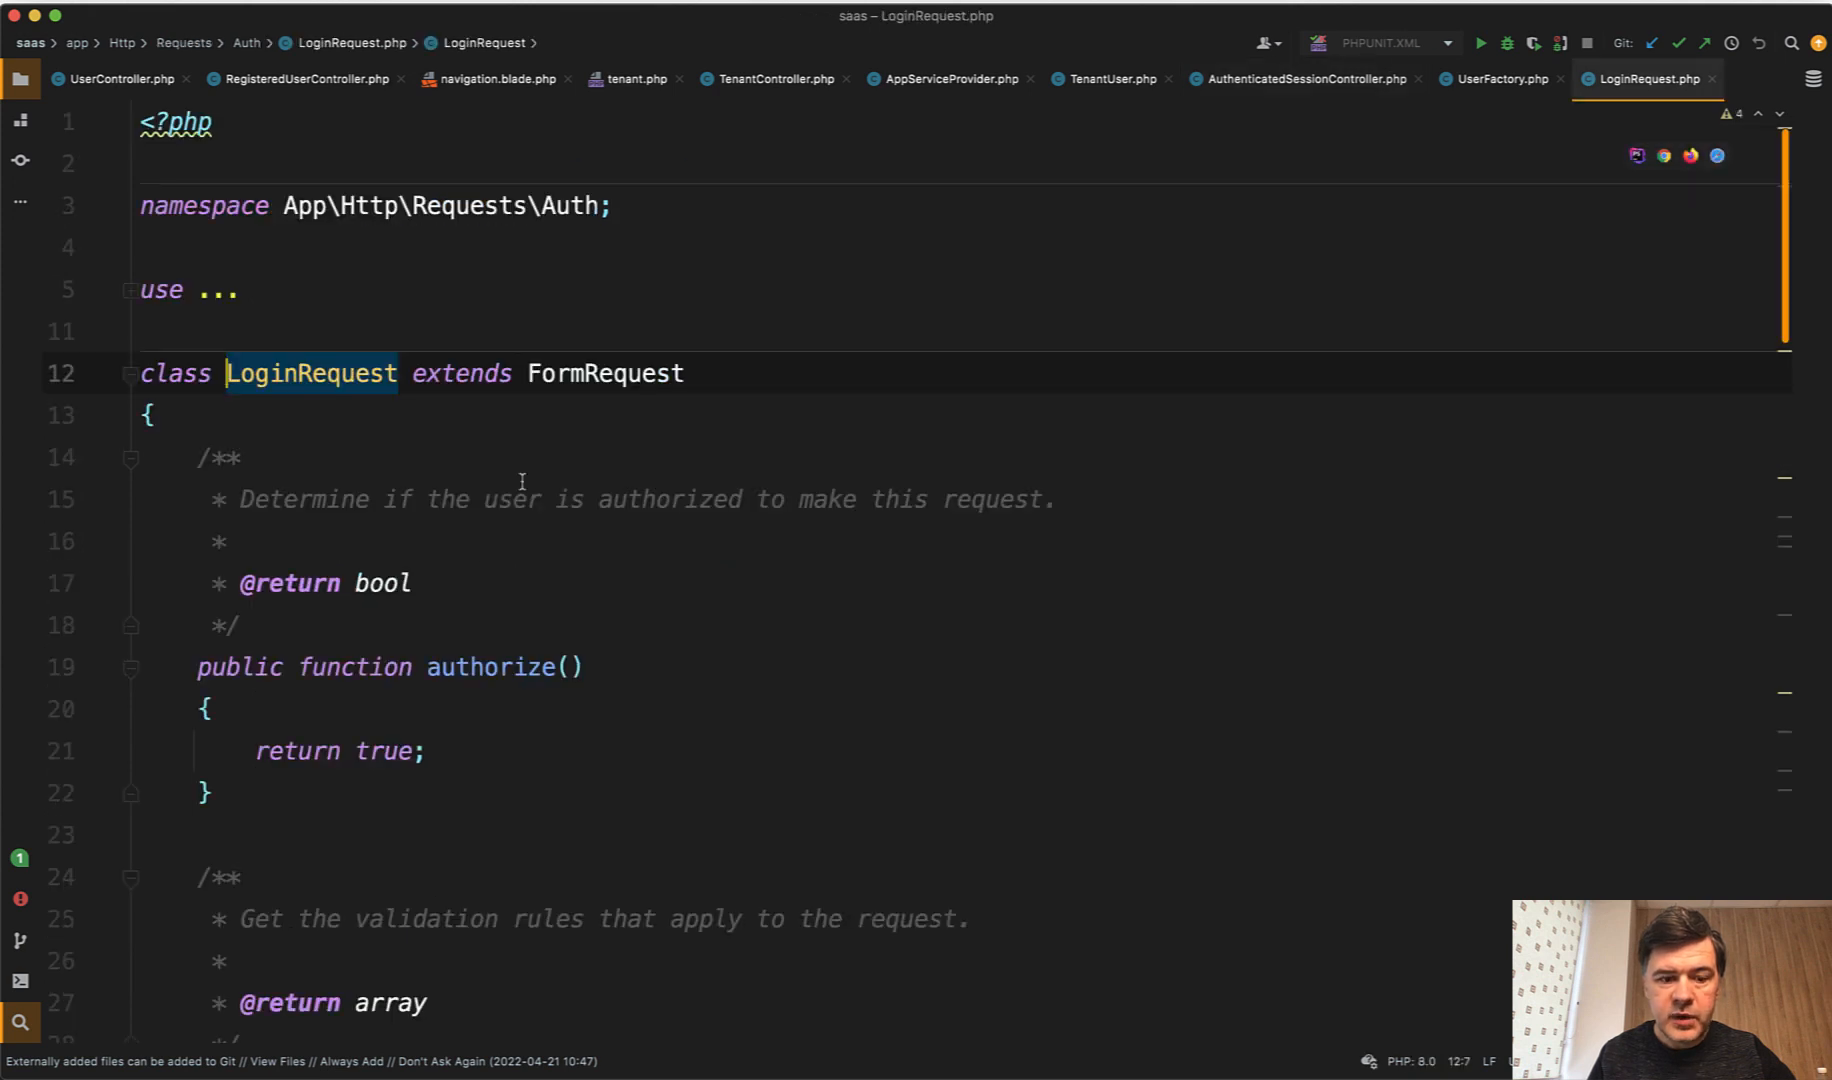
Jump from the controller's store method to LoginRequest's authenticate(), which throws ValidationException with auth.failed
{"action": "scroll", "scroll_direction": "down", "scroll_amount": 3}
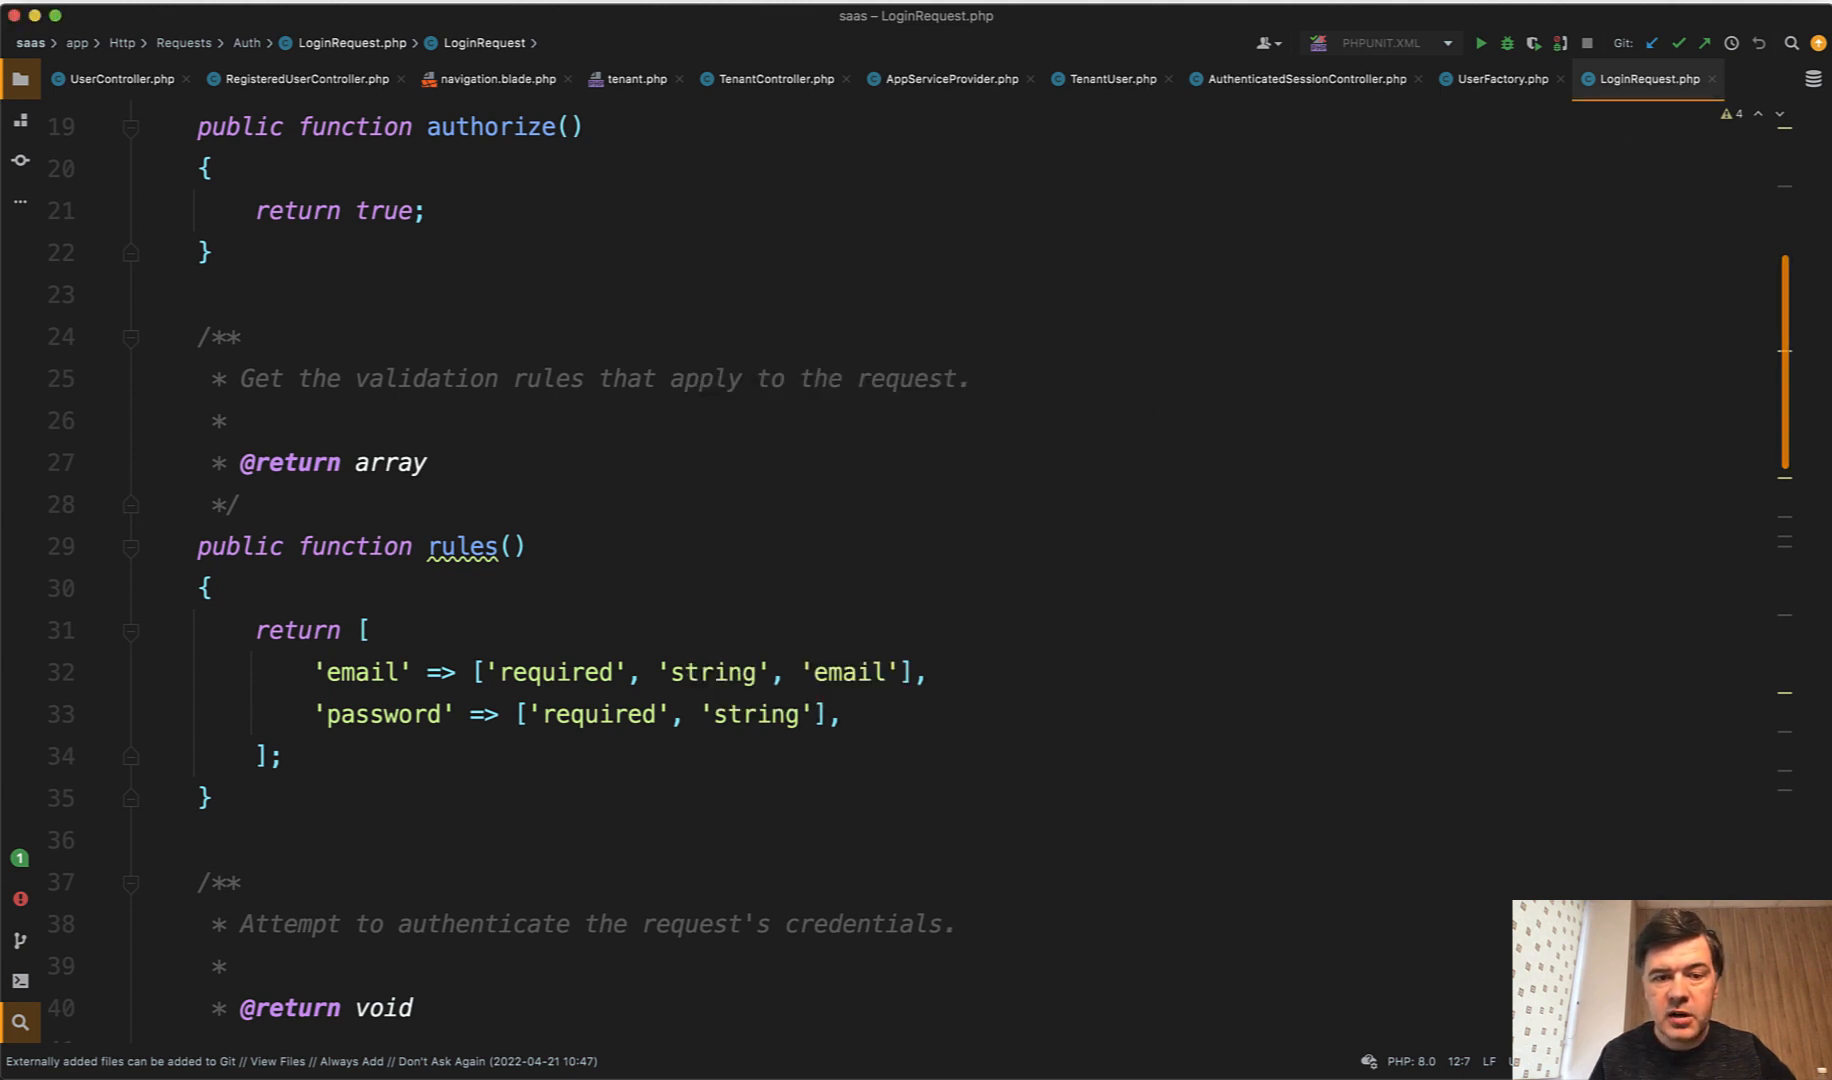
{"action": "left_click", "coordinate": [1302, 78]}
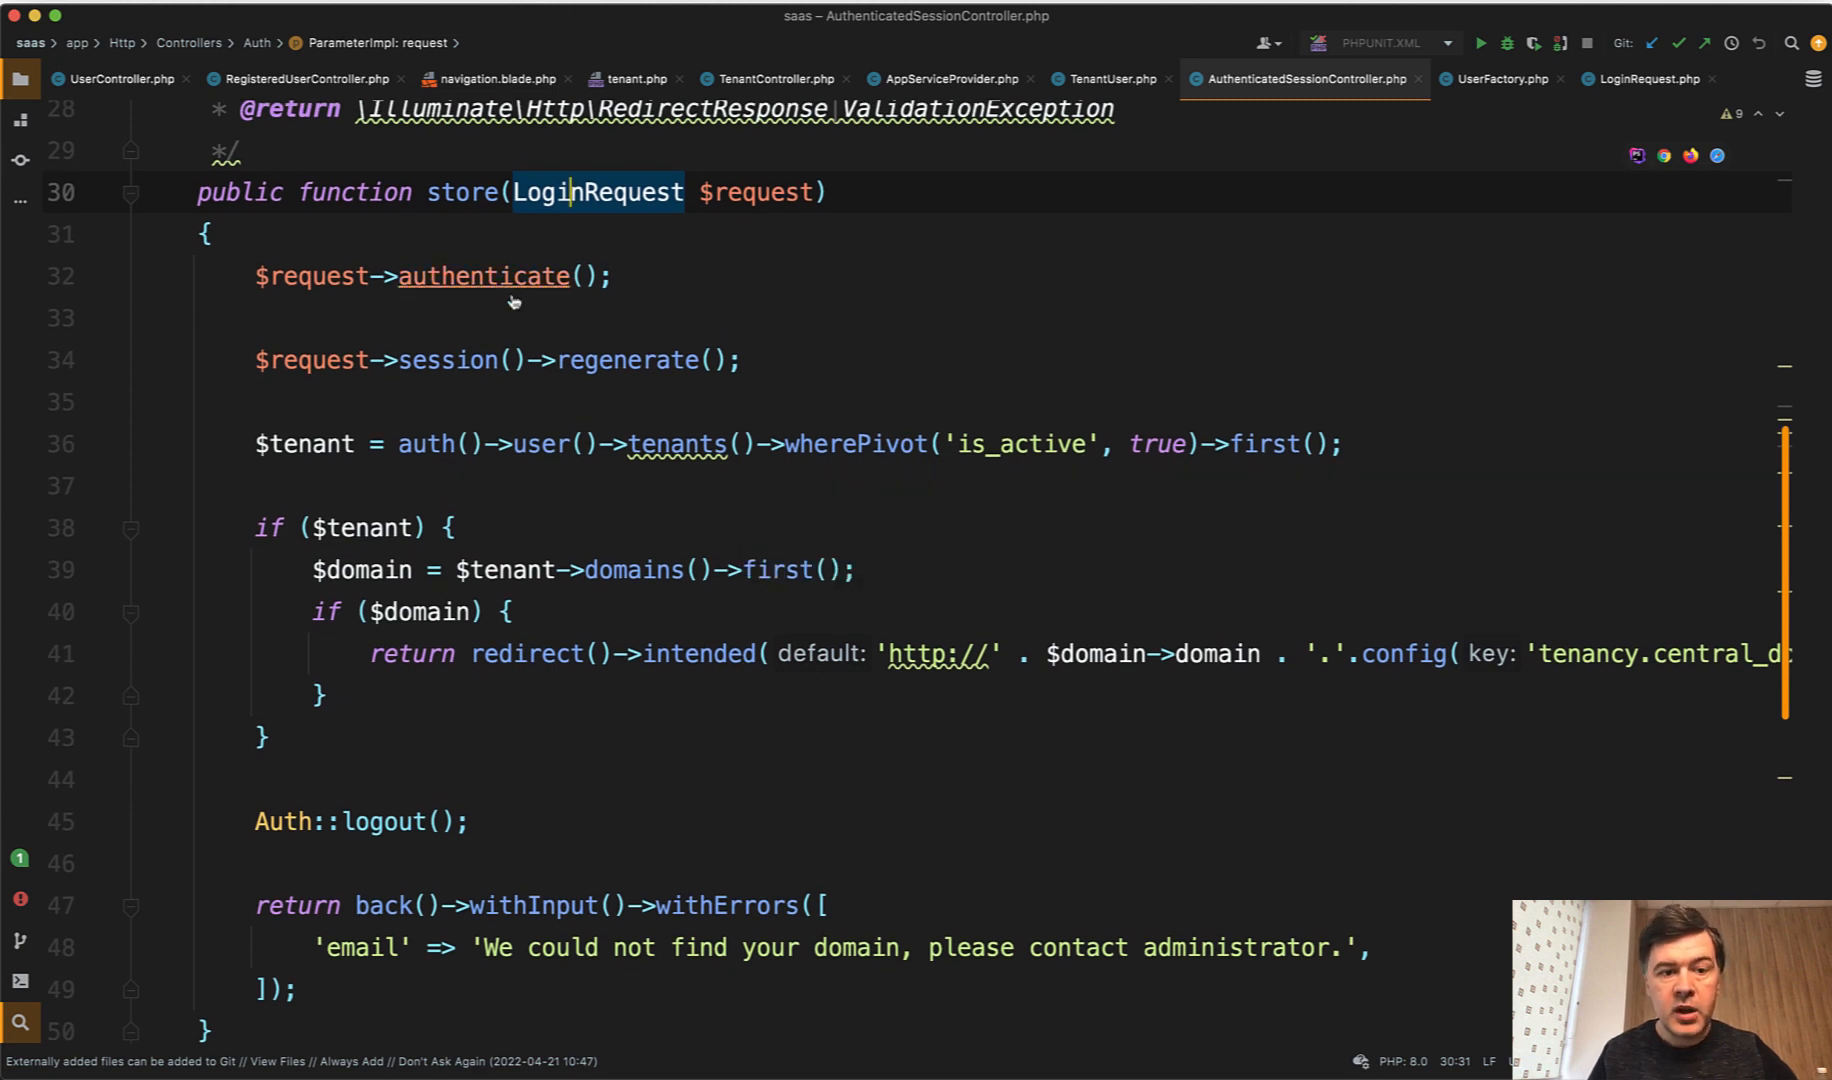
{"action": "mouse_move", "coordinate": [505, 276]}
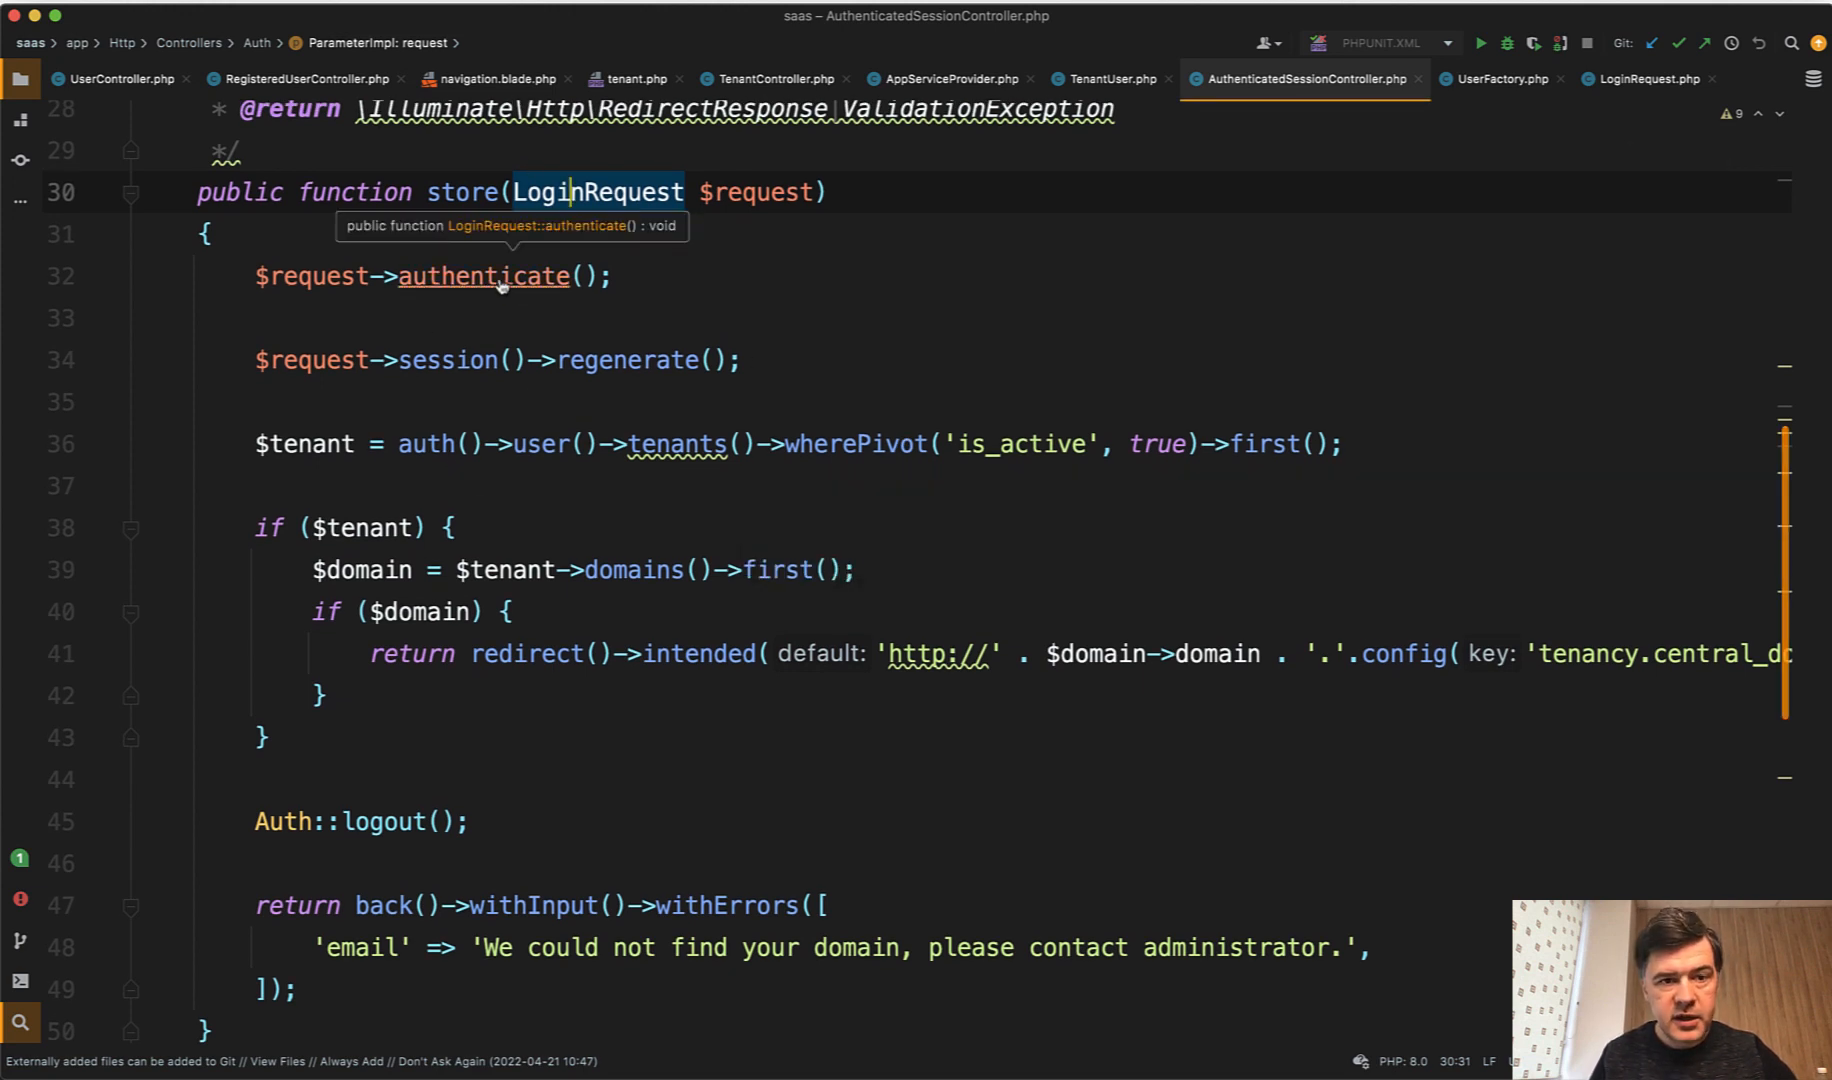
{"action": "left_click", "coordinate": [485, 276]}
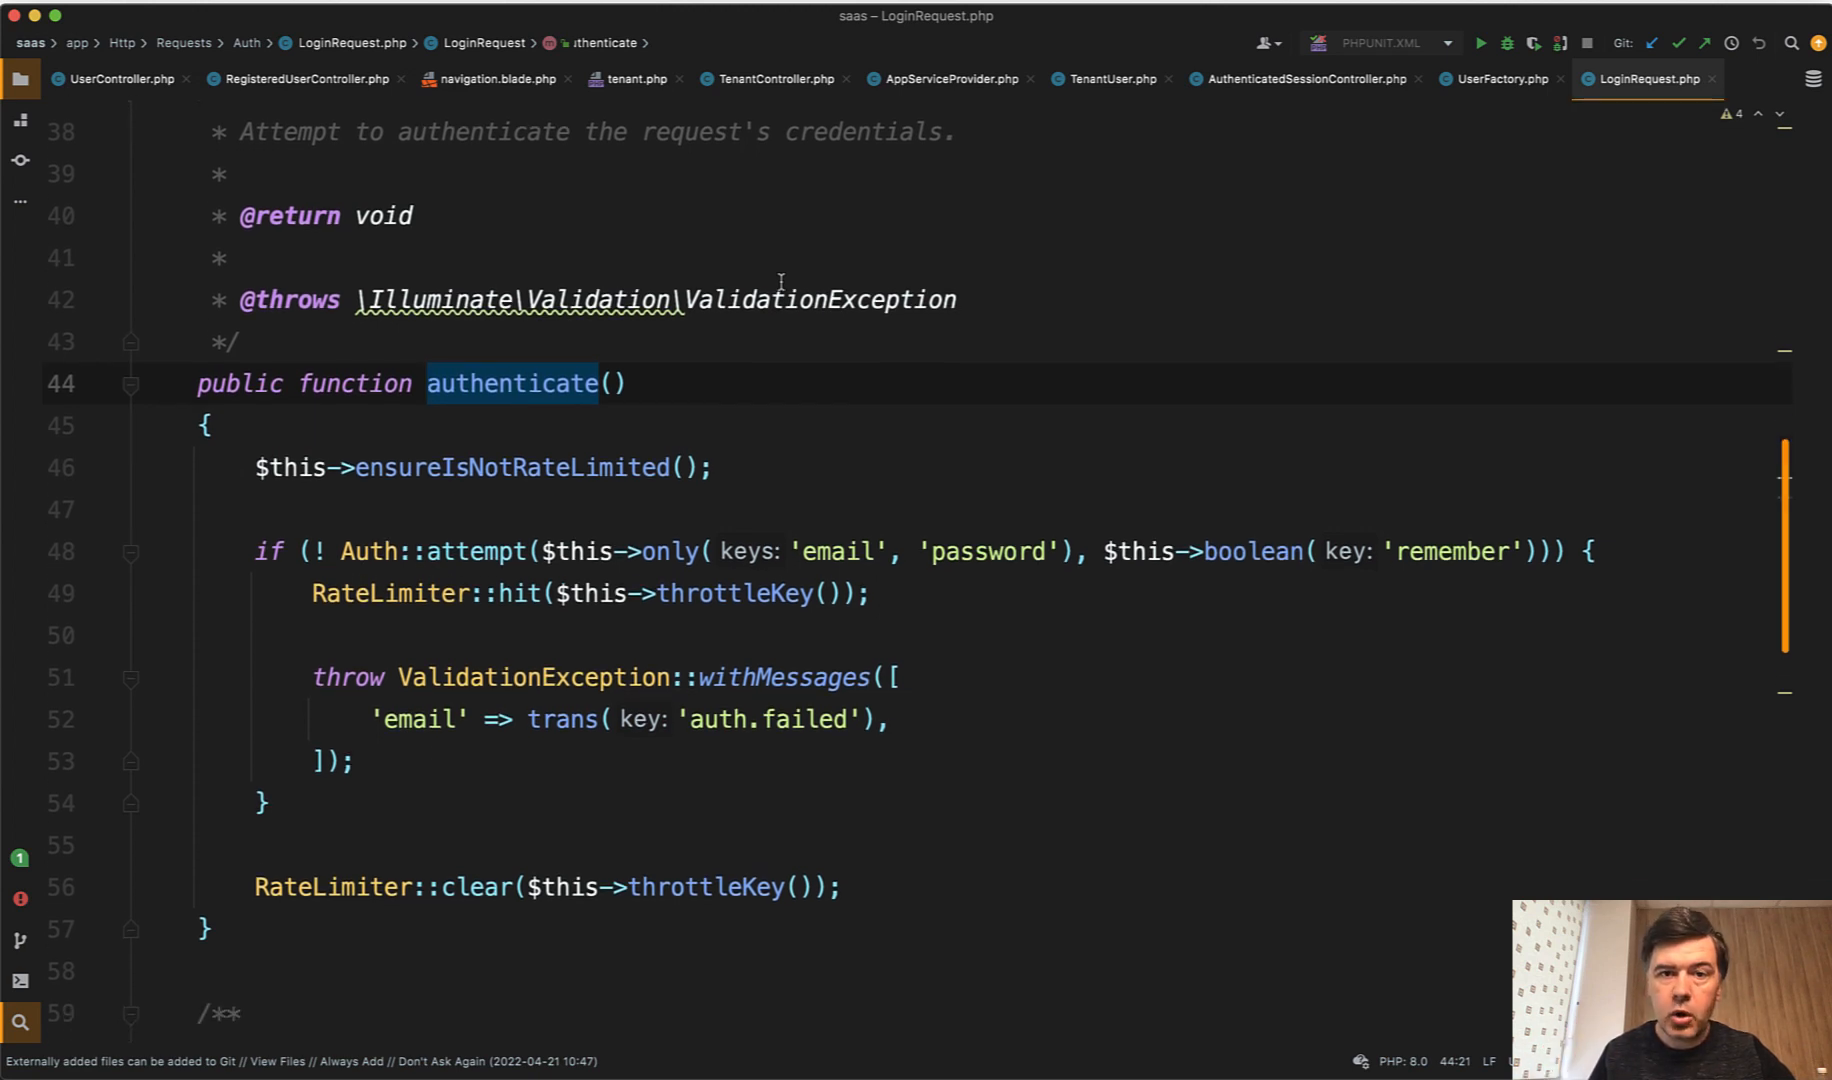
{"action": "scroll", "scroll_direction": "down", "scroll_amount": 3}
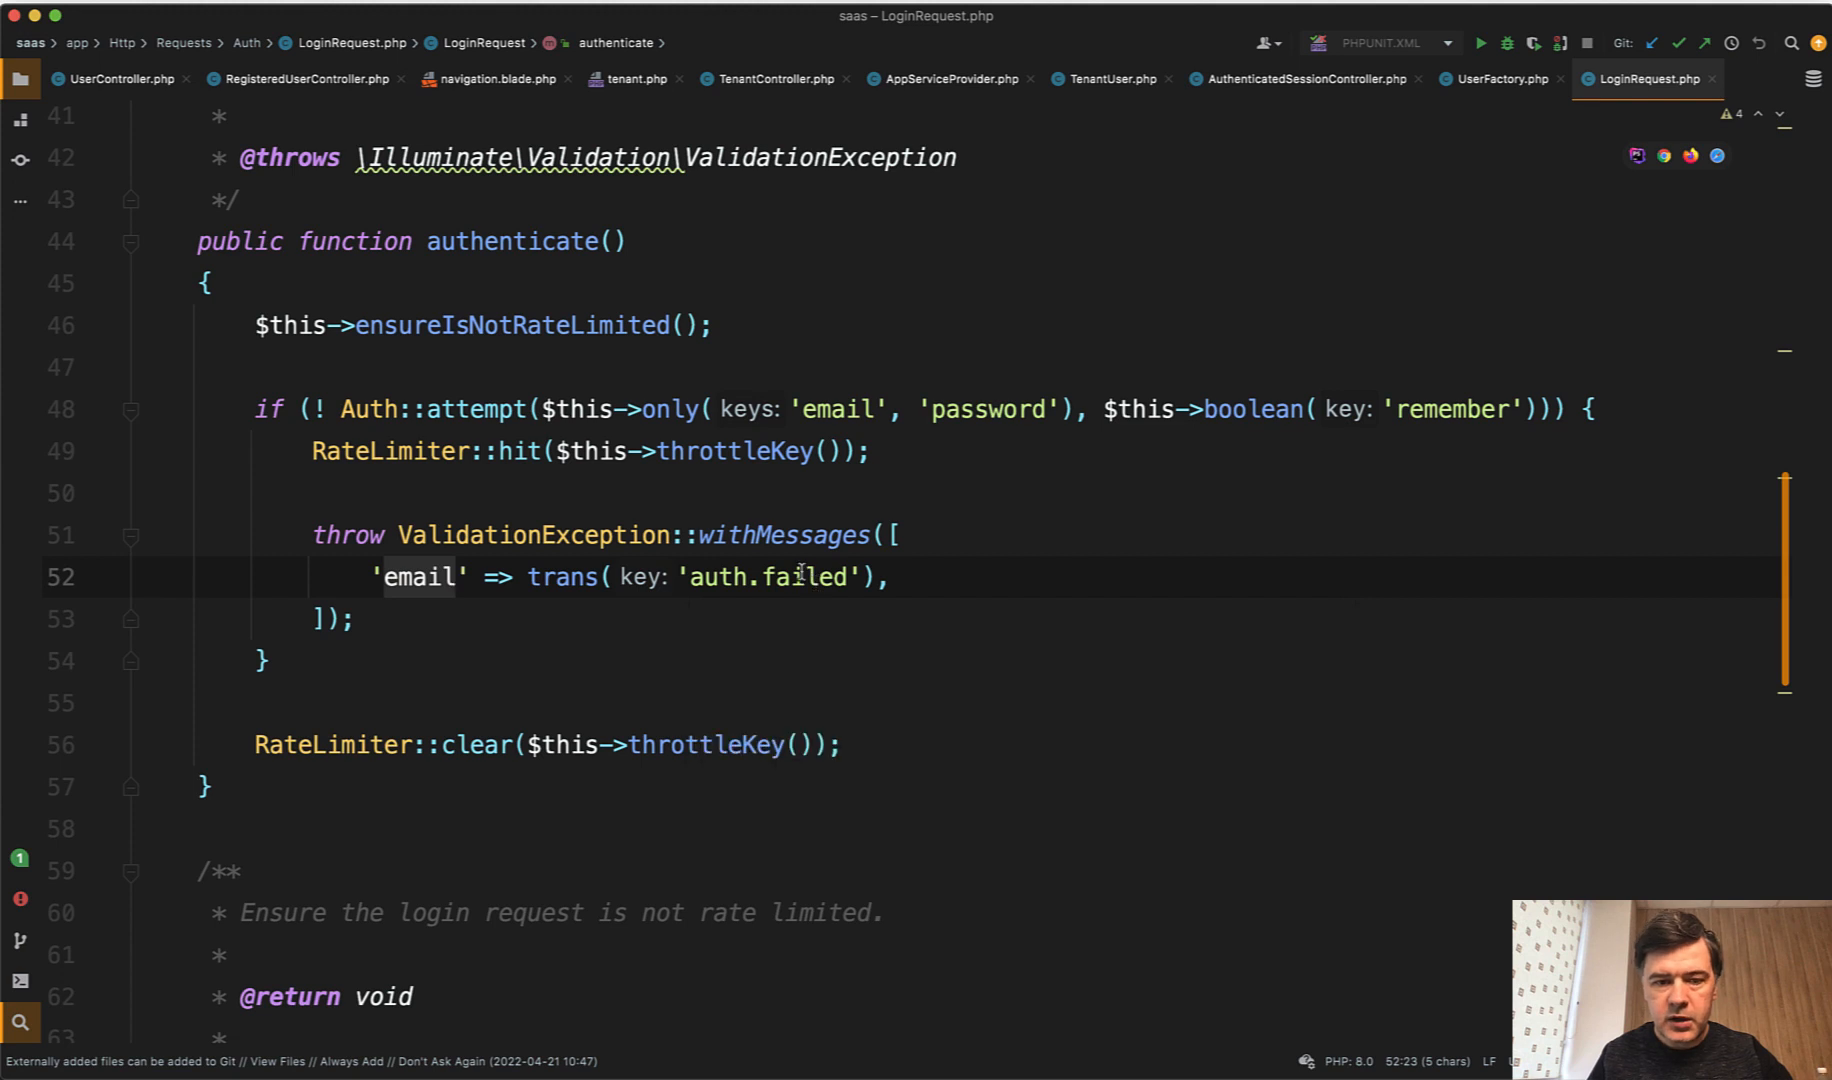
Open lang/en/auth.php to see 'failed' maps to 'These credentials do not match our records.'
{"action": "left_click", "coordinate": [20, 77]}
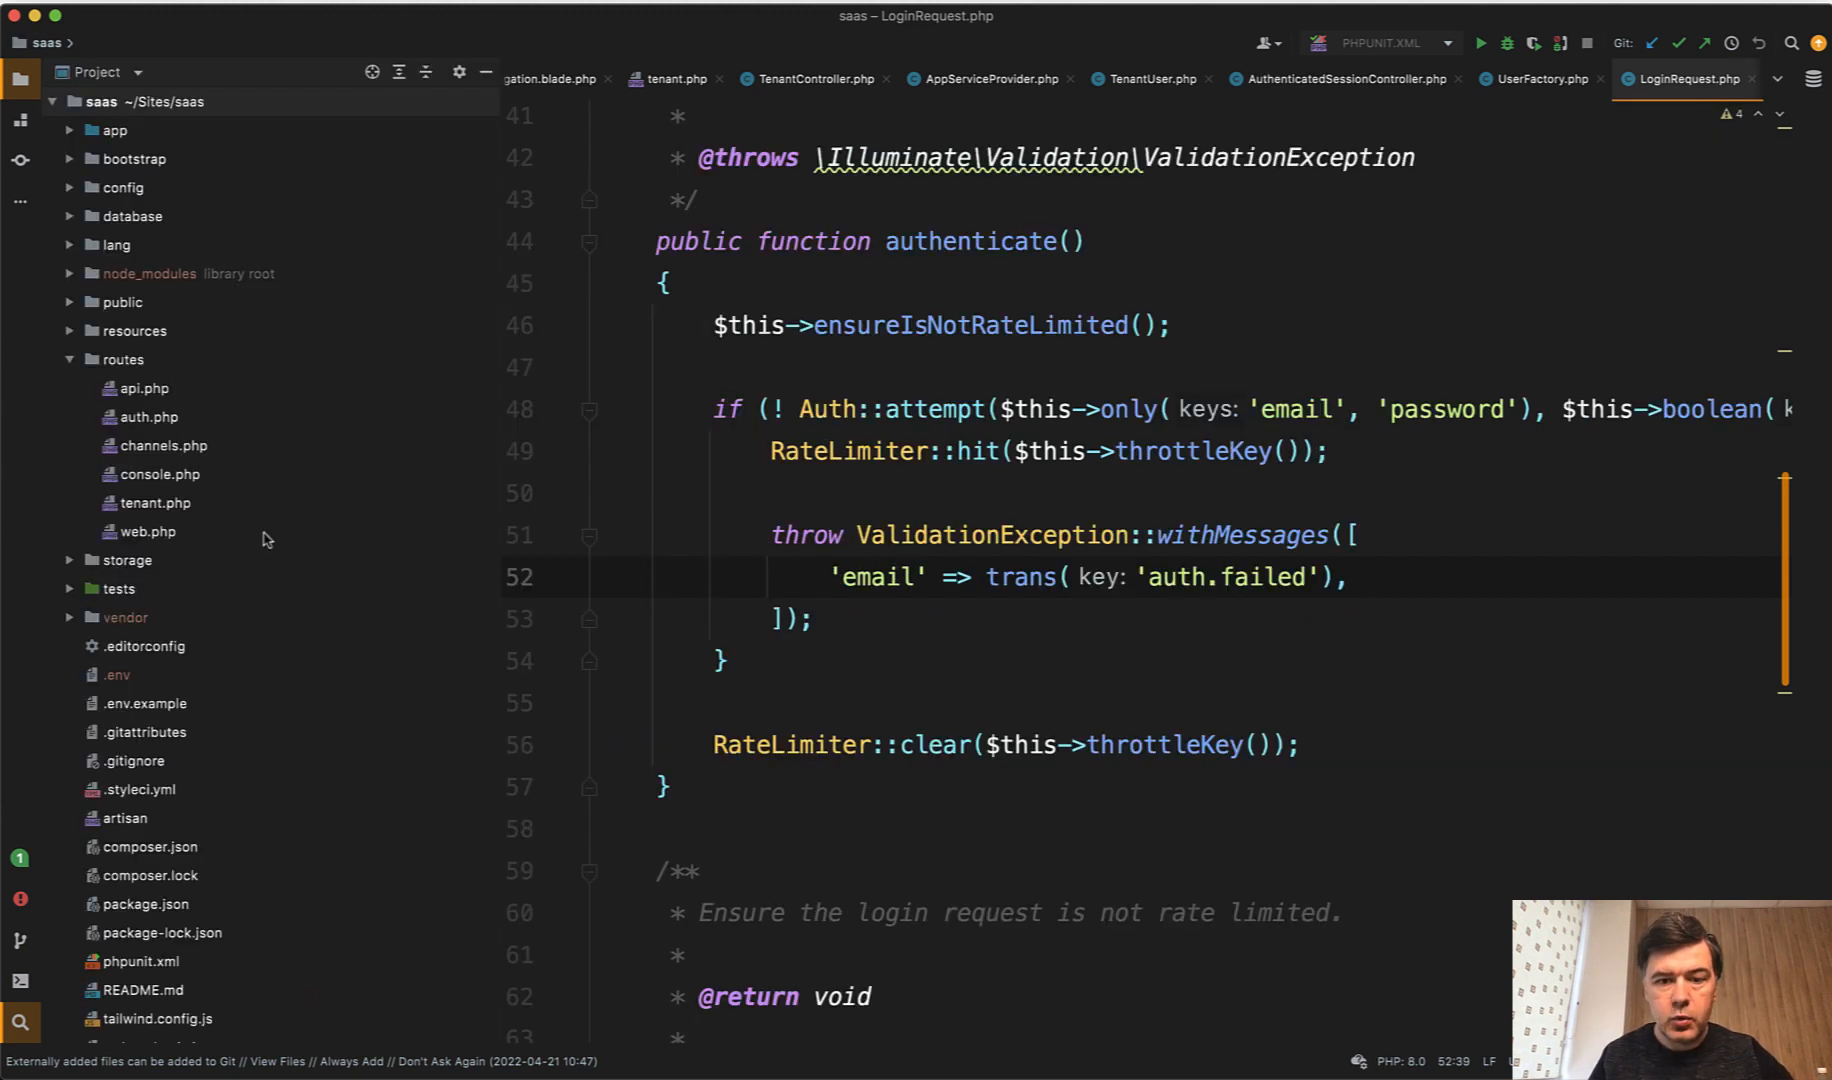
{"action": "left_click", "coordinate": [69, 244]}
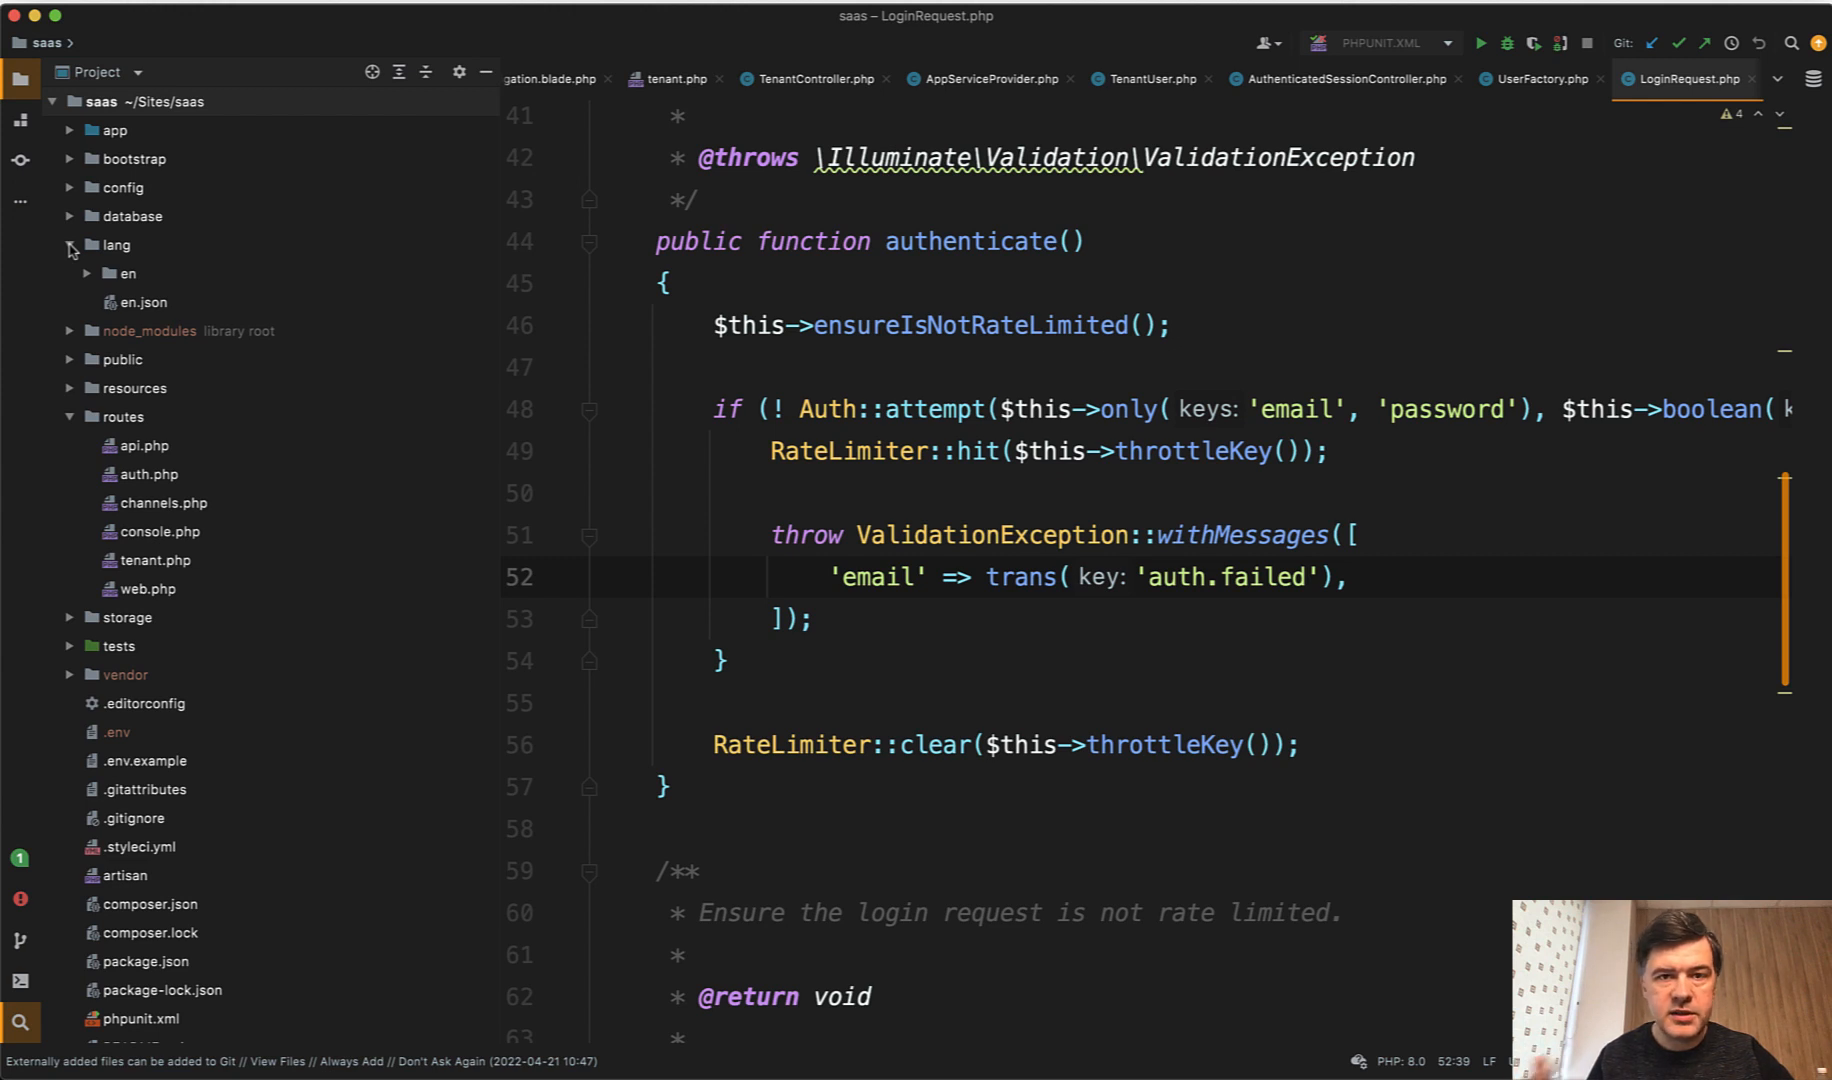
{"action": "mouse_move", "coordinate": [134, 298]}
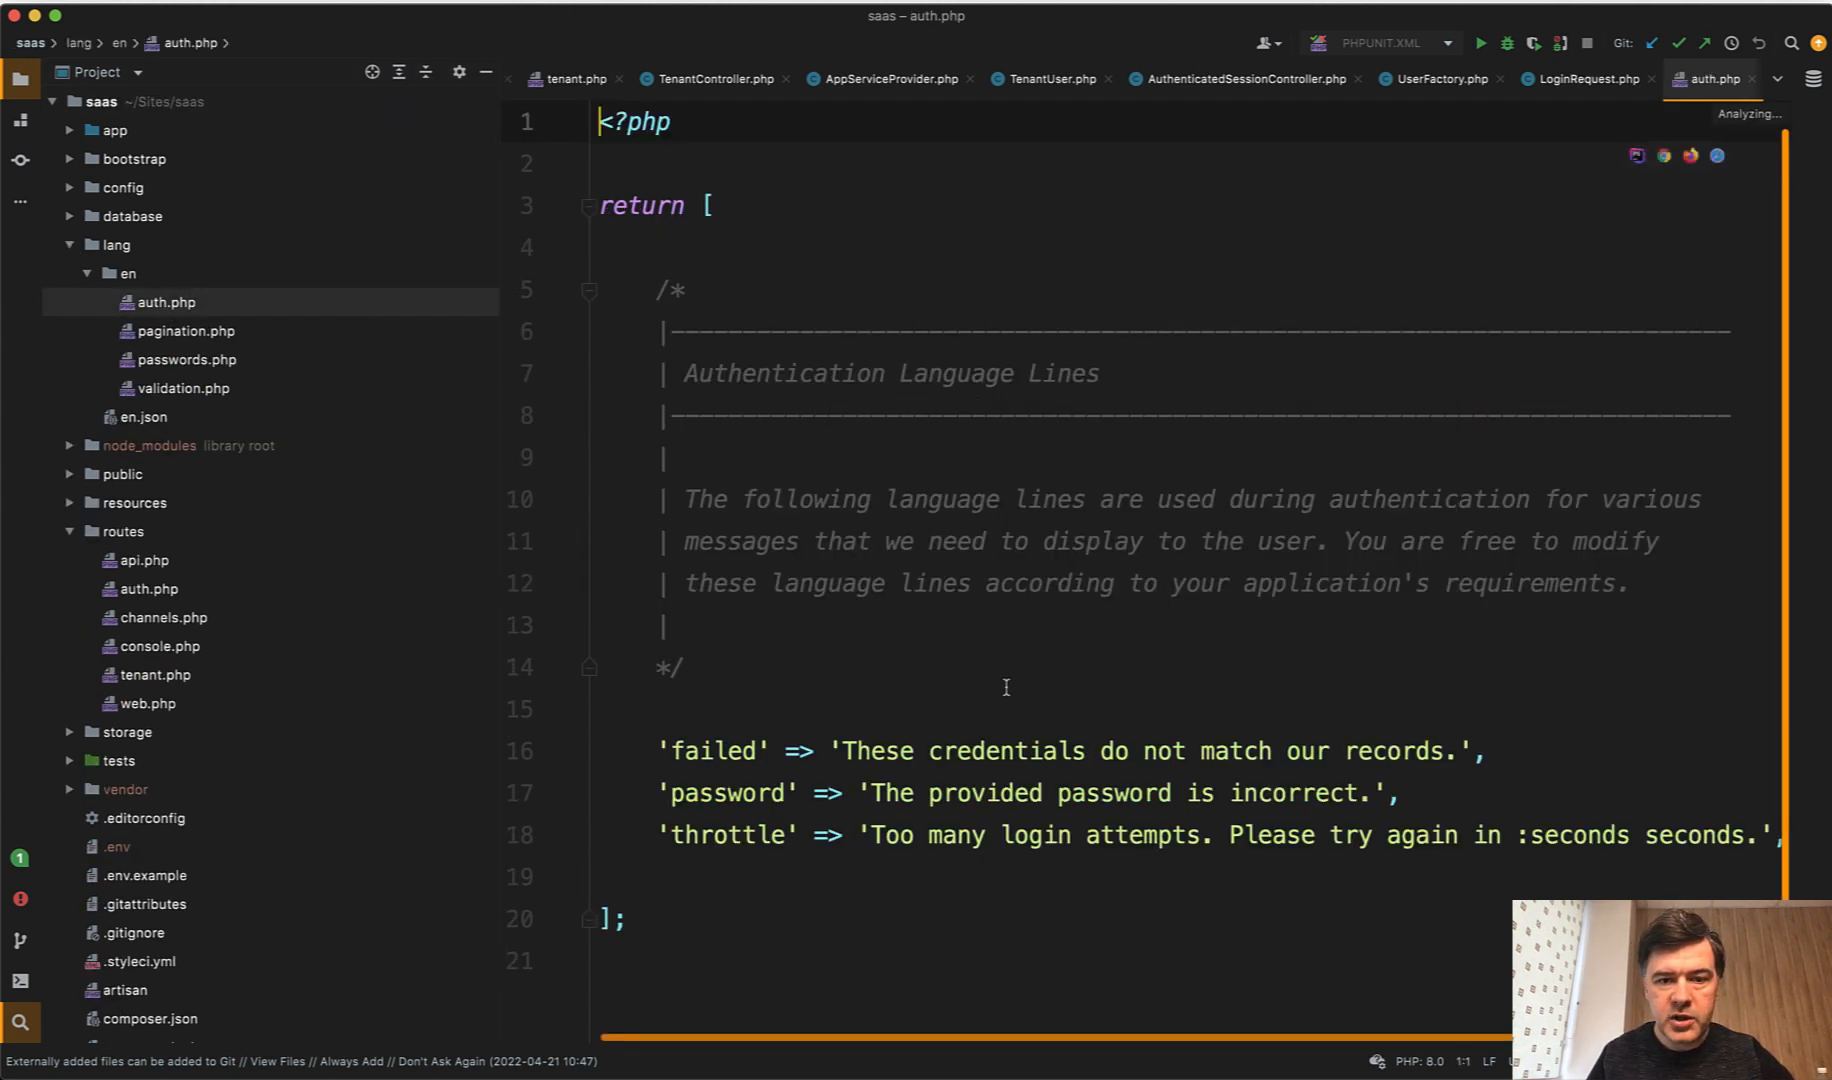
{"action": "scroll", "scroll_direction": "down", "scroll_amount": 3}
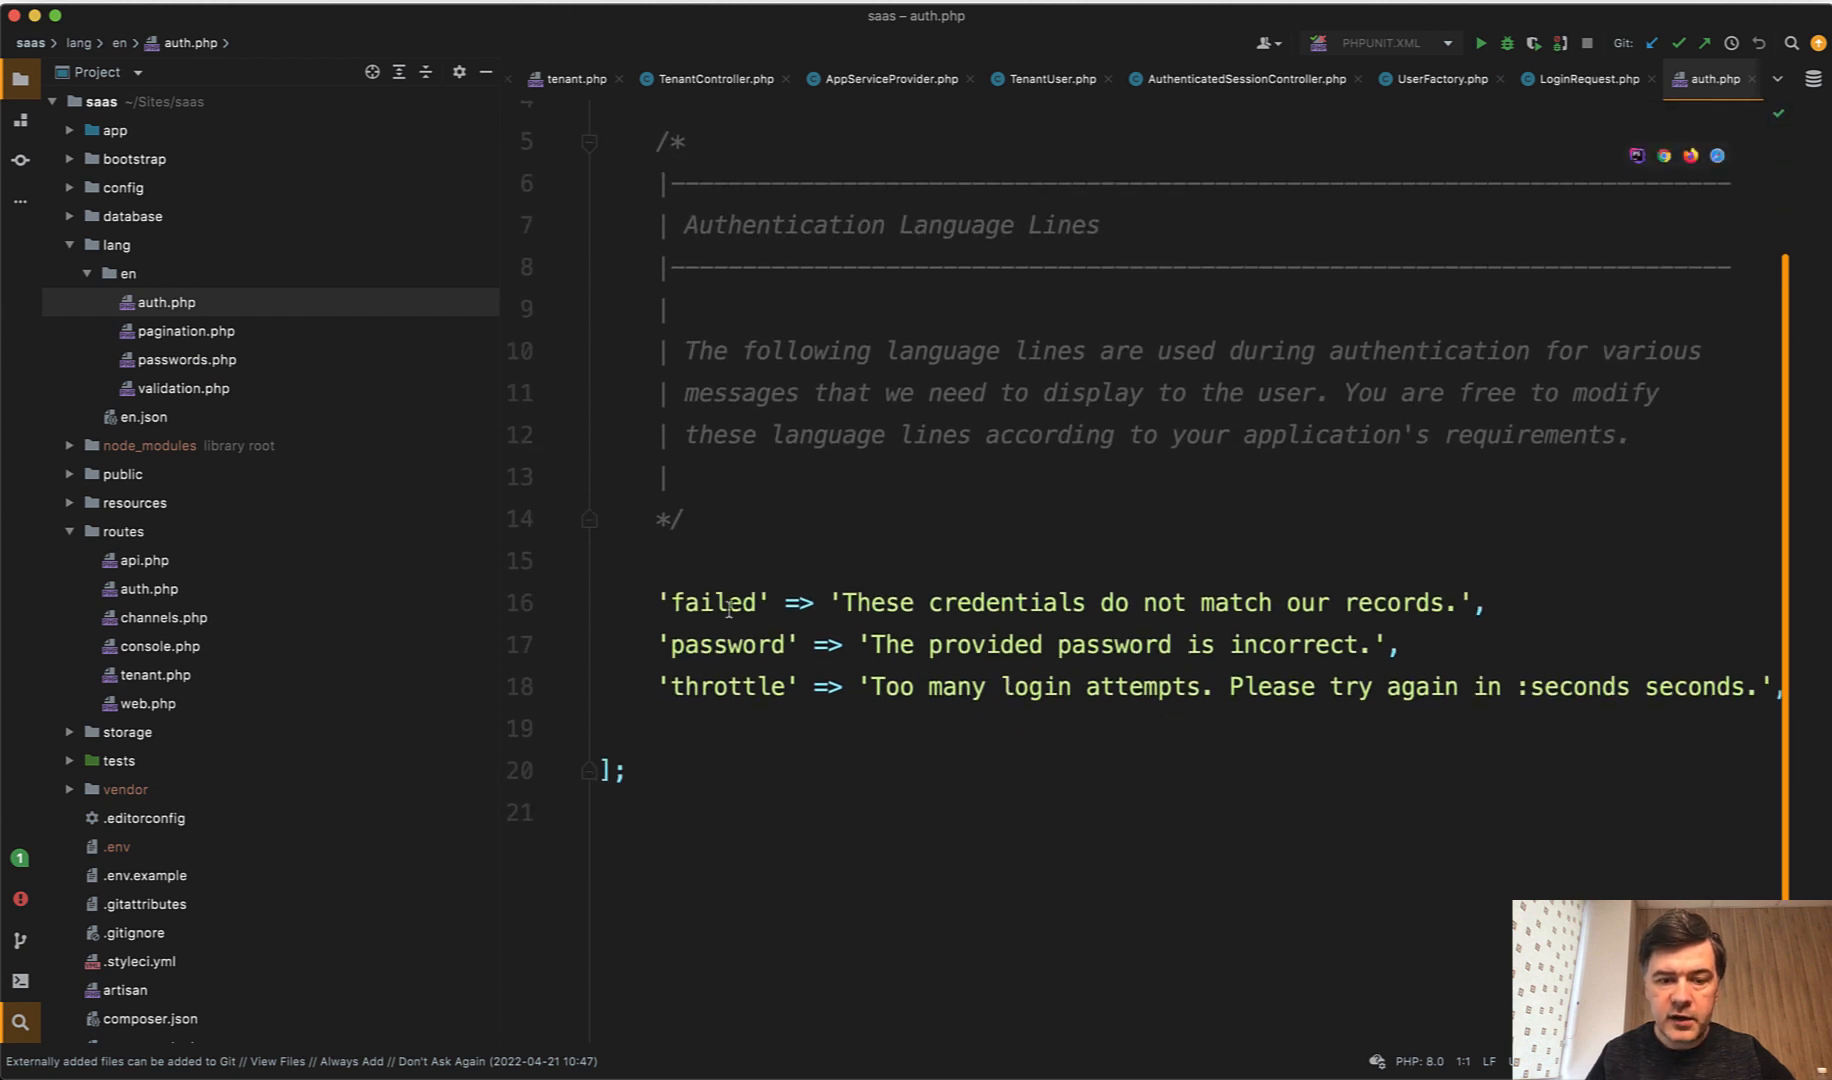
Return to LoginRequest's authenticate method and select the ValidationException class name
{"action": "left_click", "coordinate": [1585, 78]}
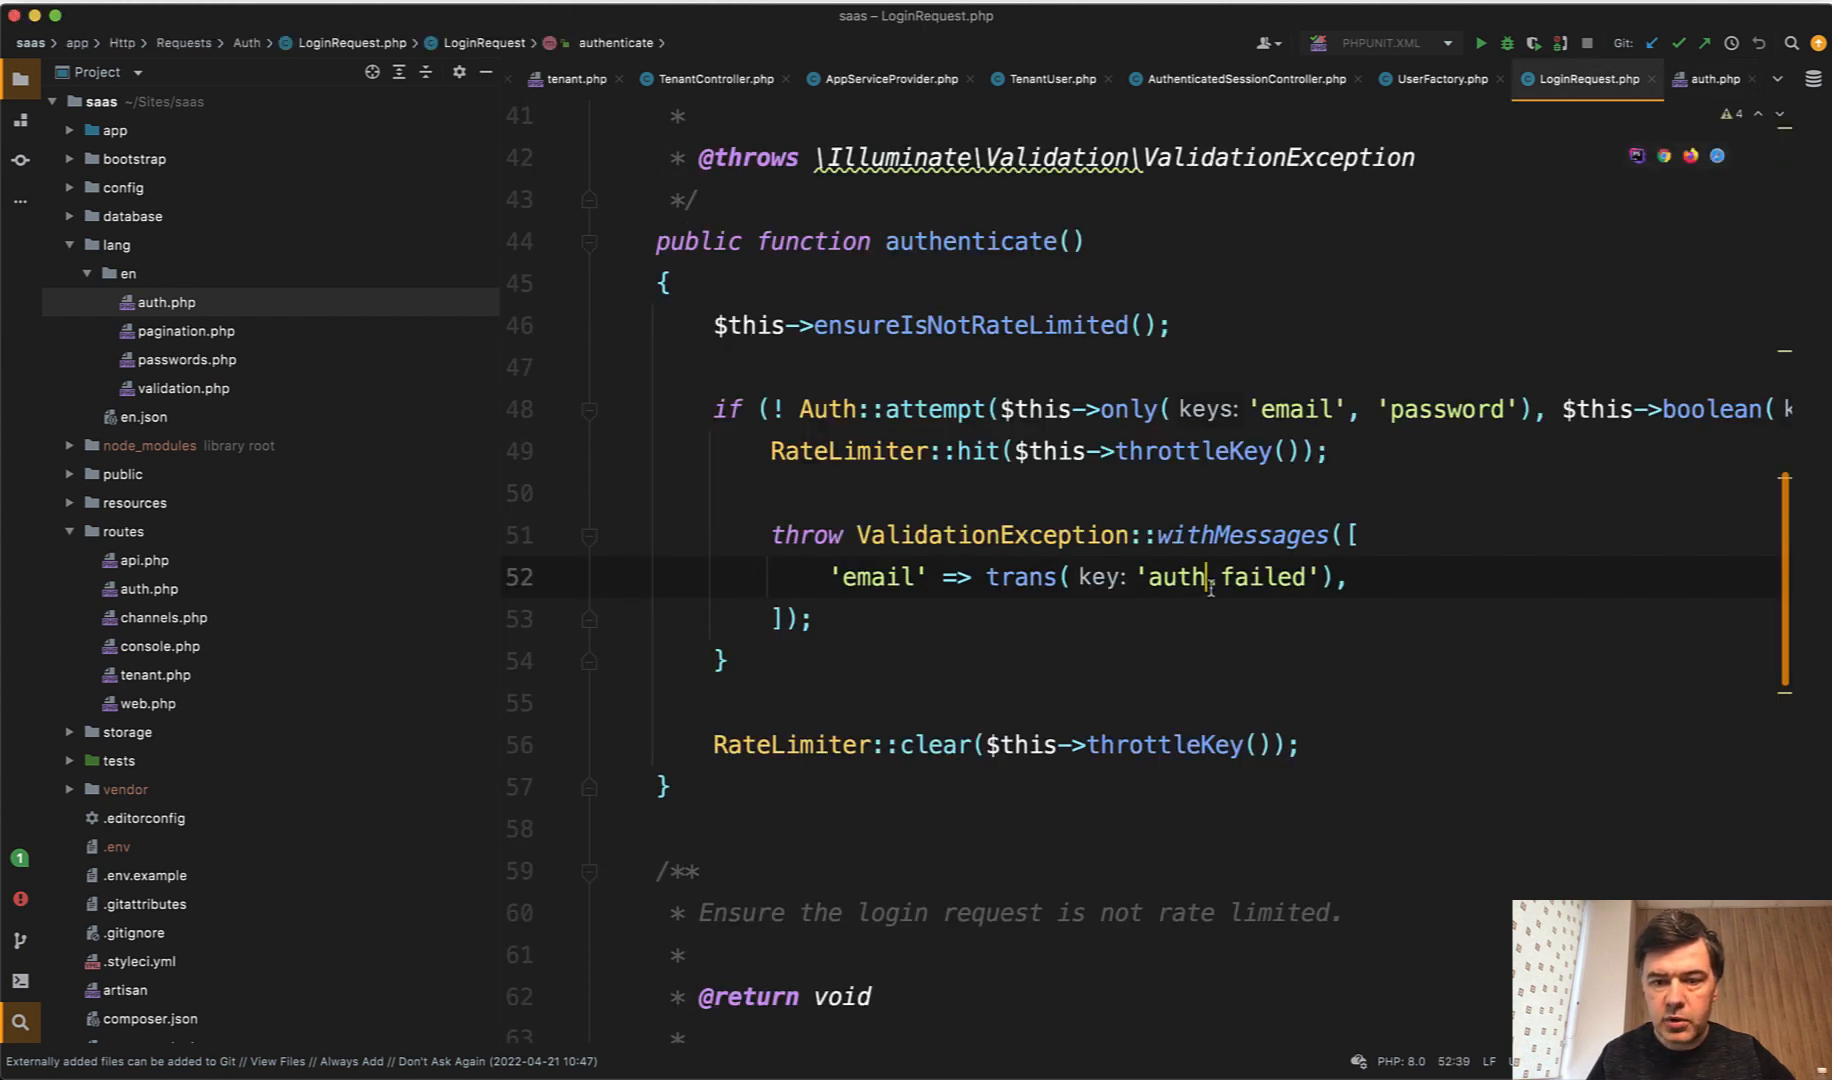
{"action": "type", "text": "."}
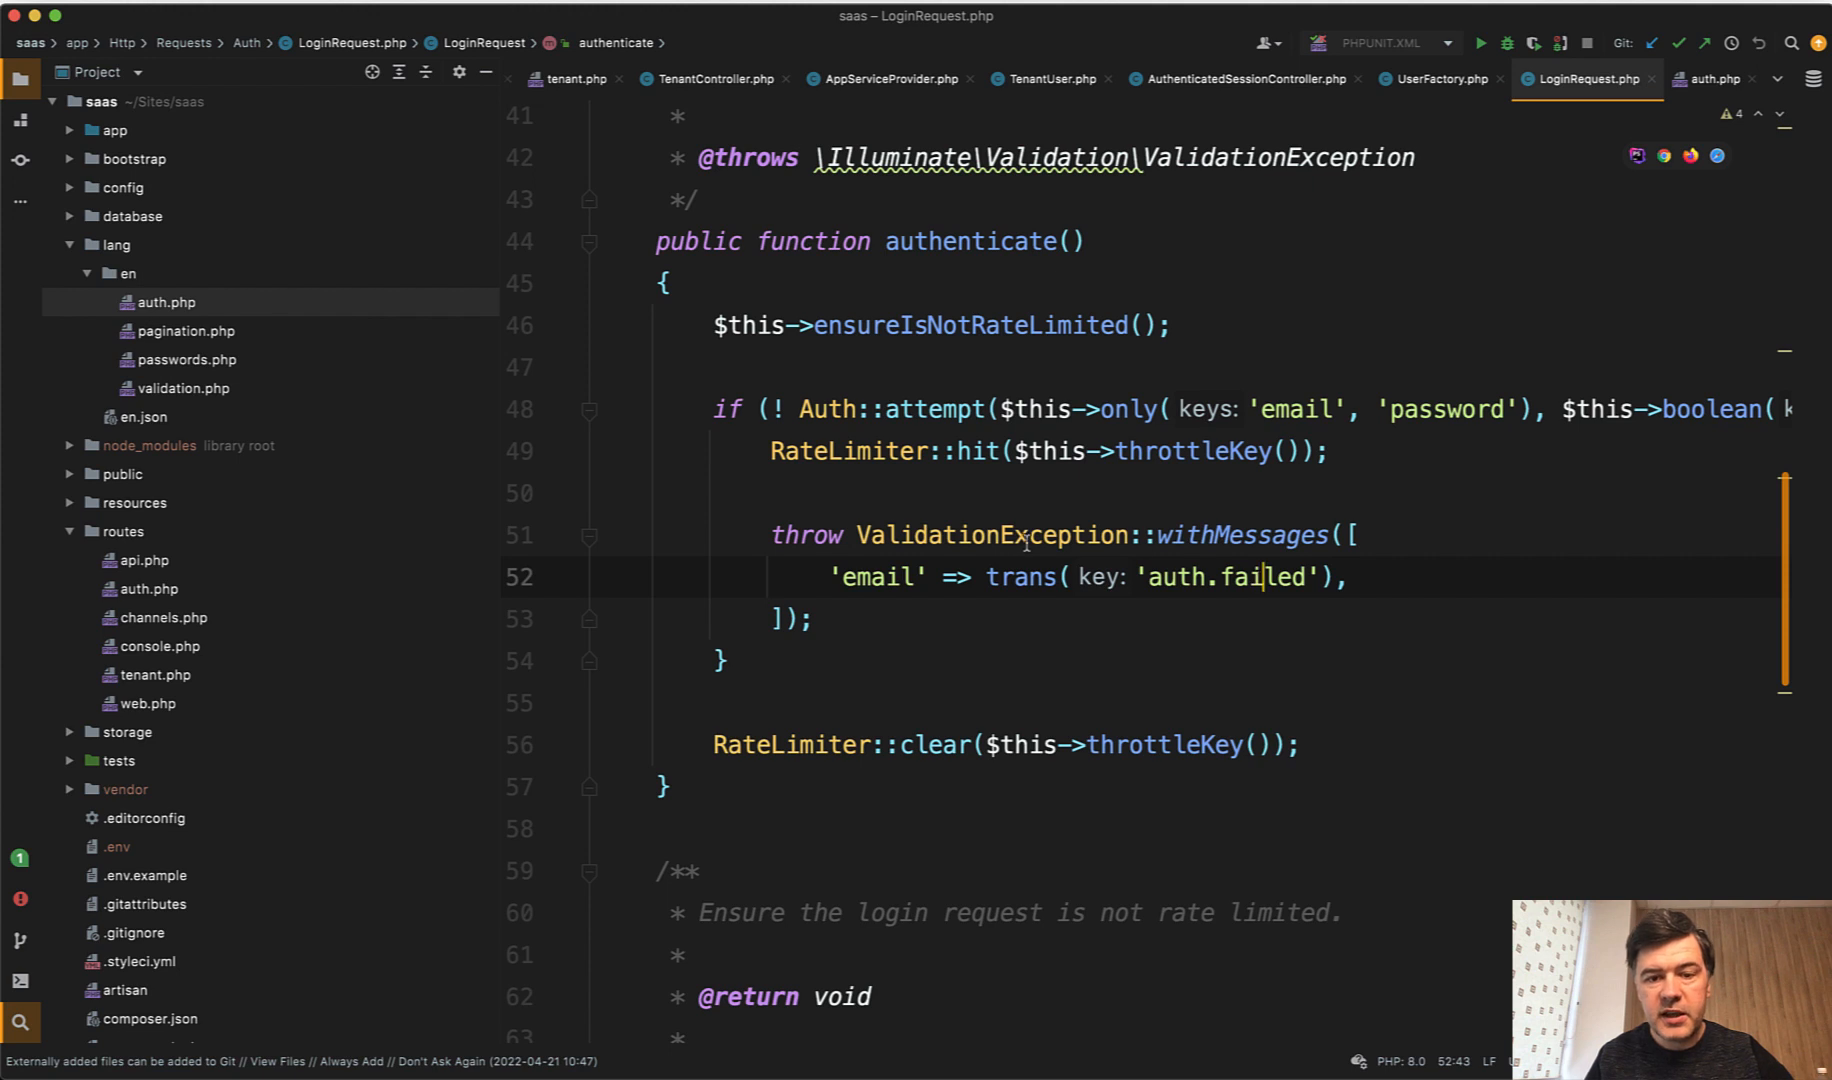
{"action": "double_click", "coordinate": [991, 534]}
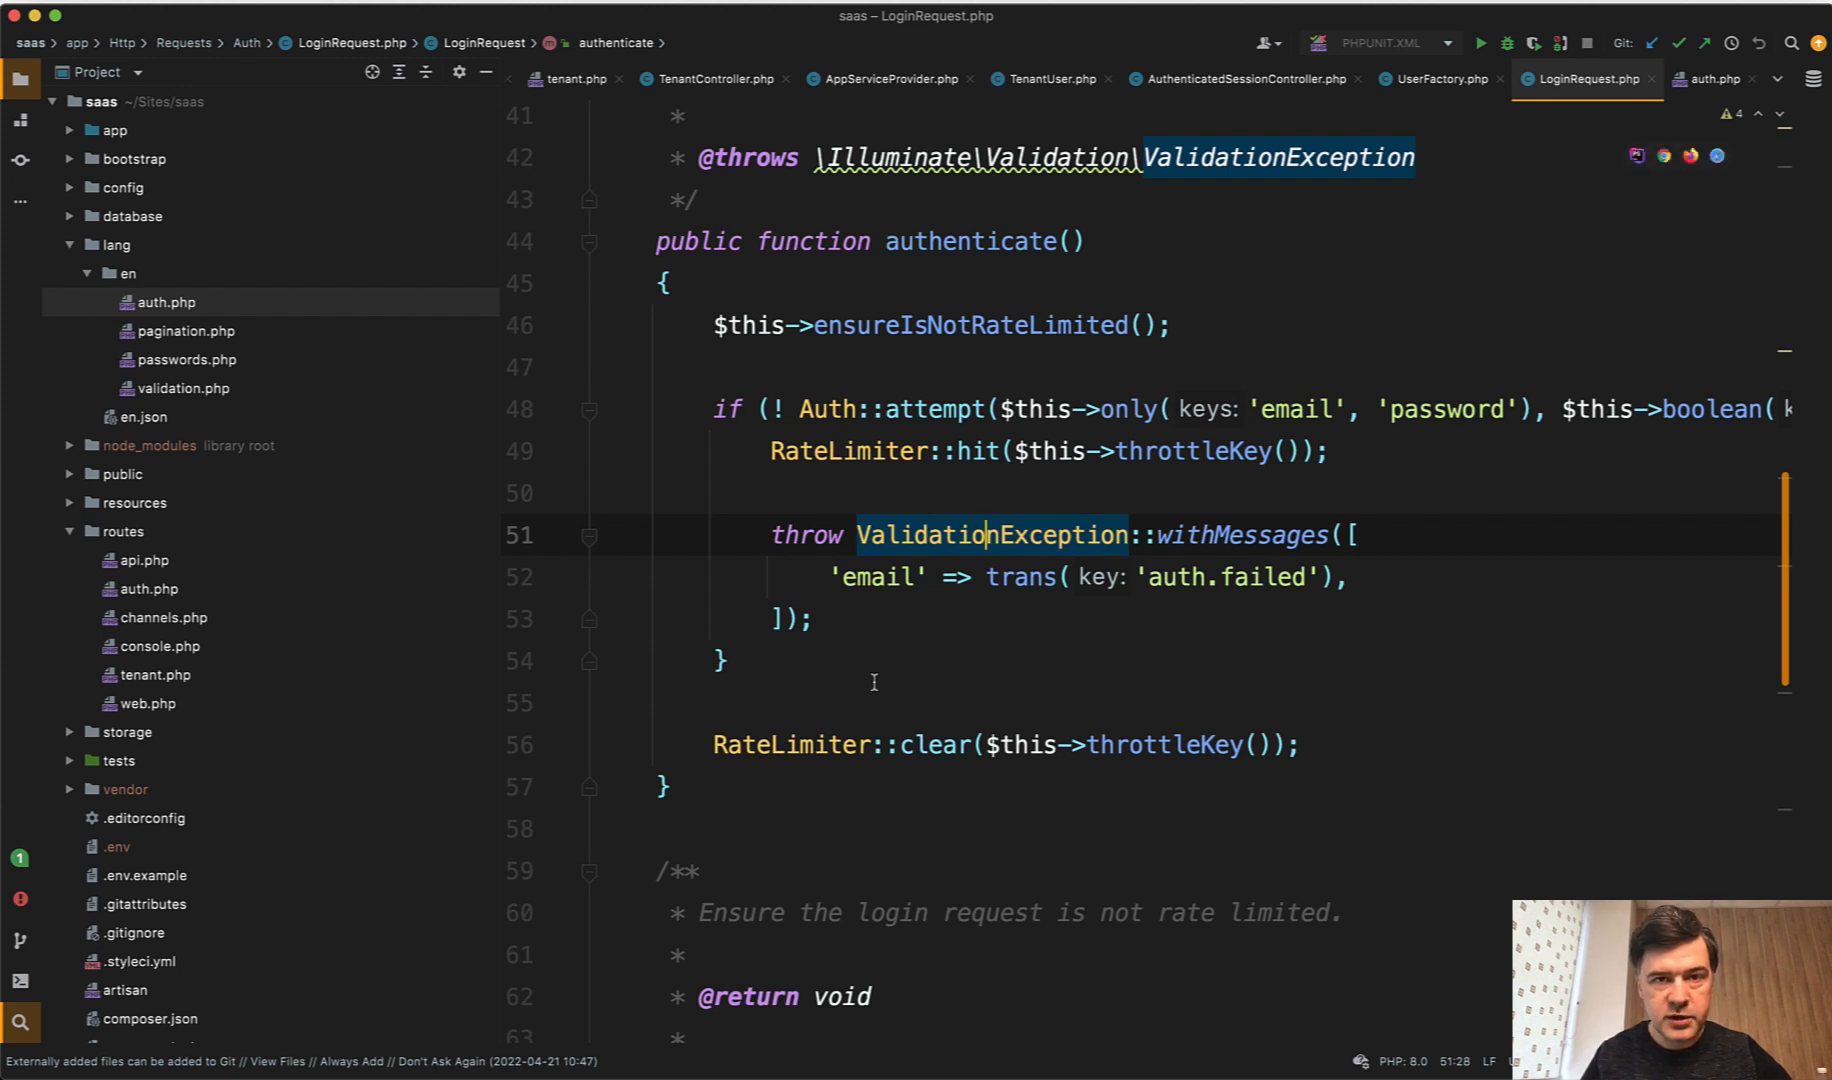
{"action": "left_click", "coordinate": [1146, 78]}
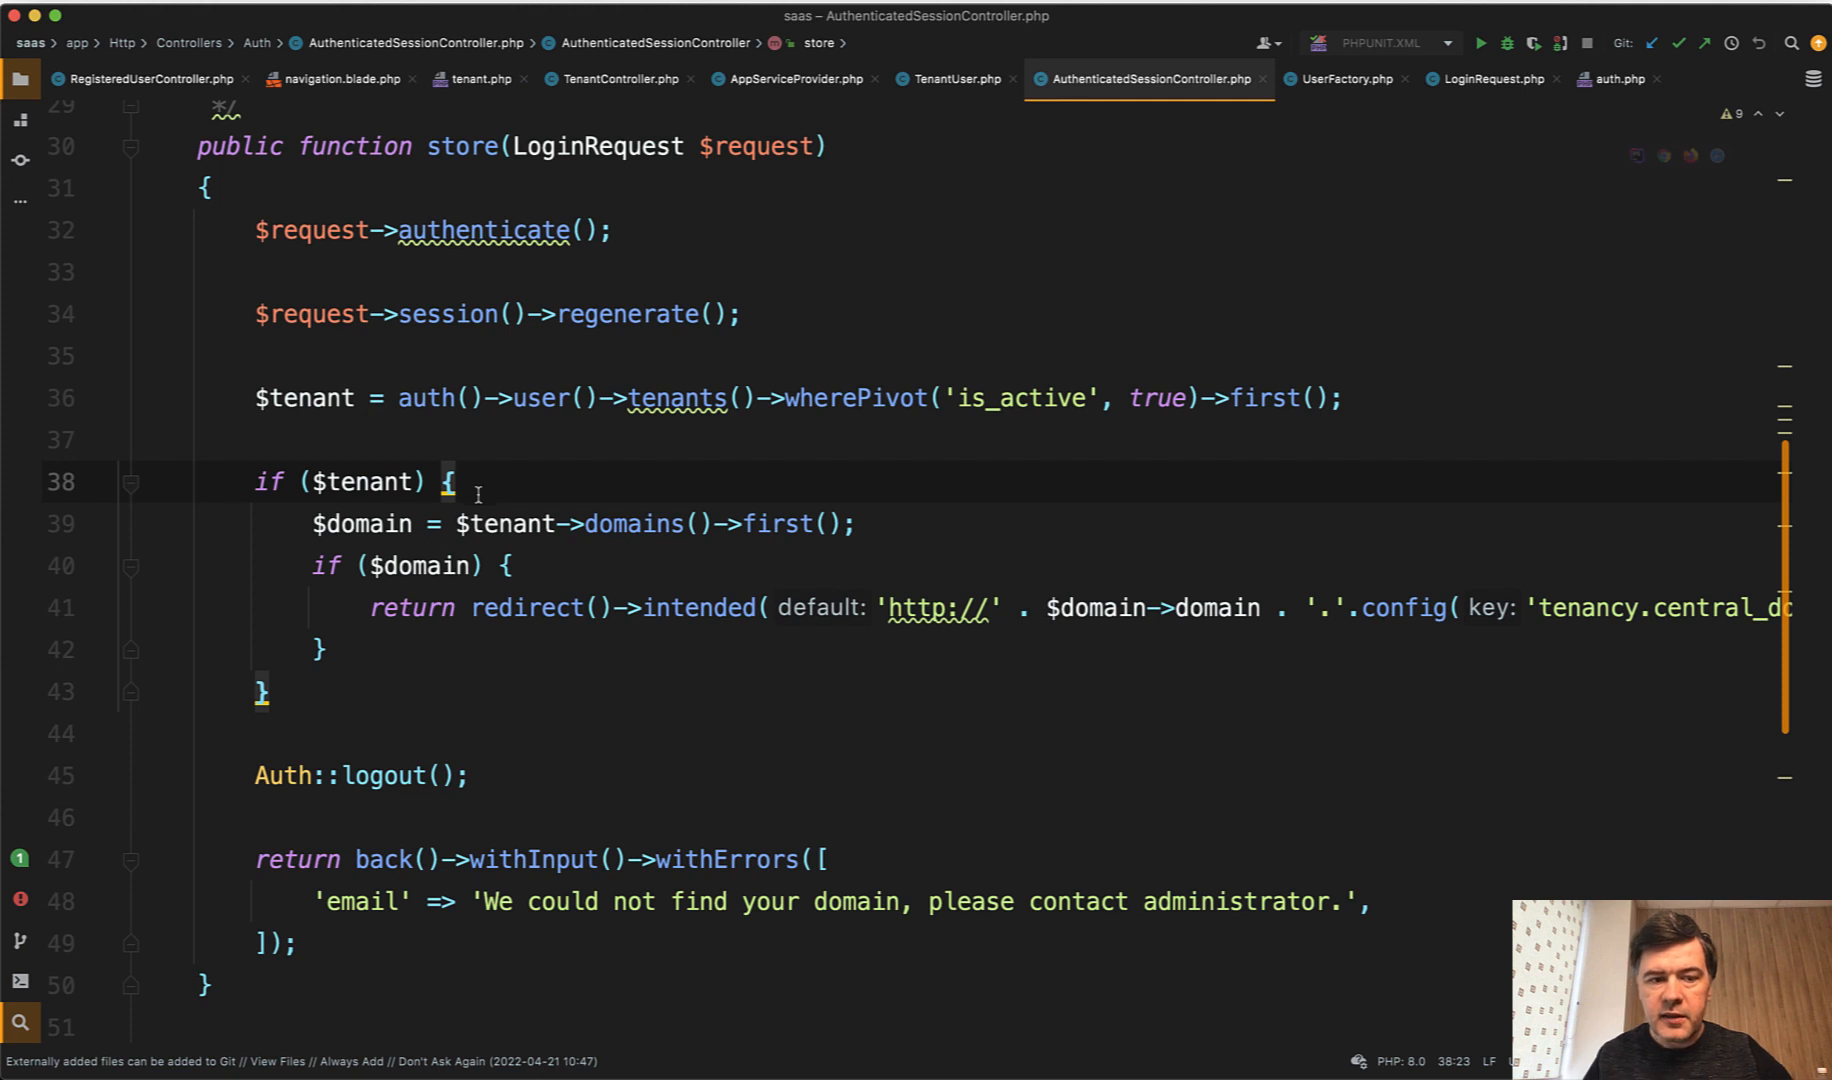
{"action": "left_click", "coordinate": [415, 566]}
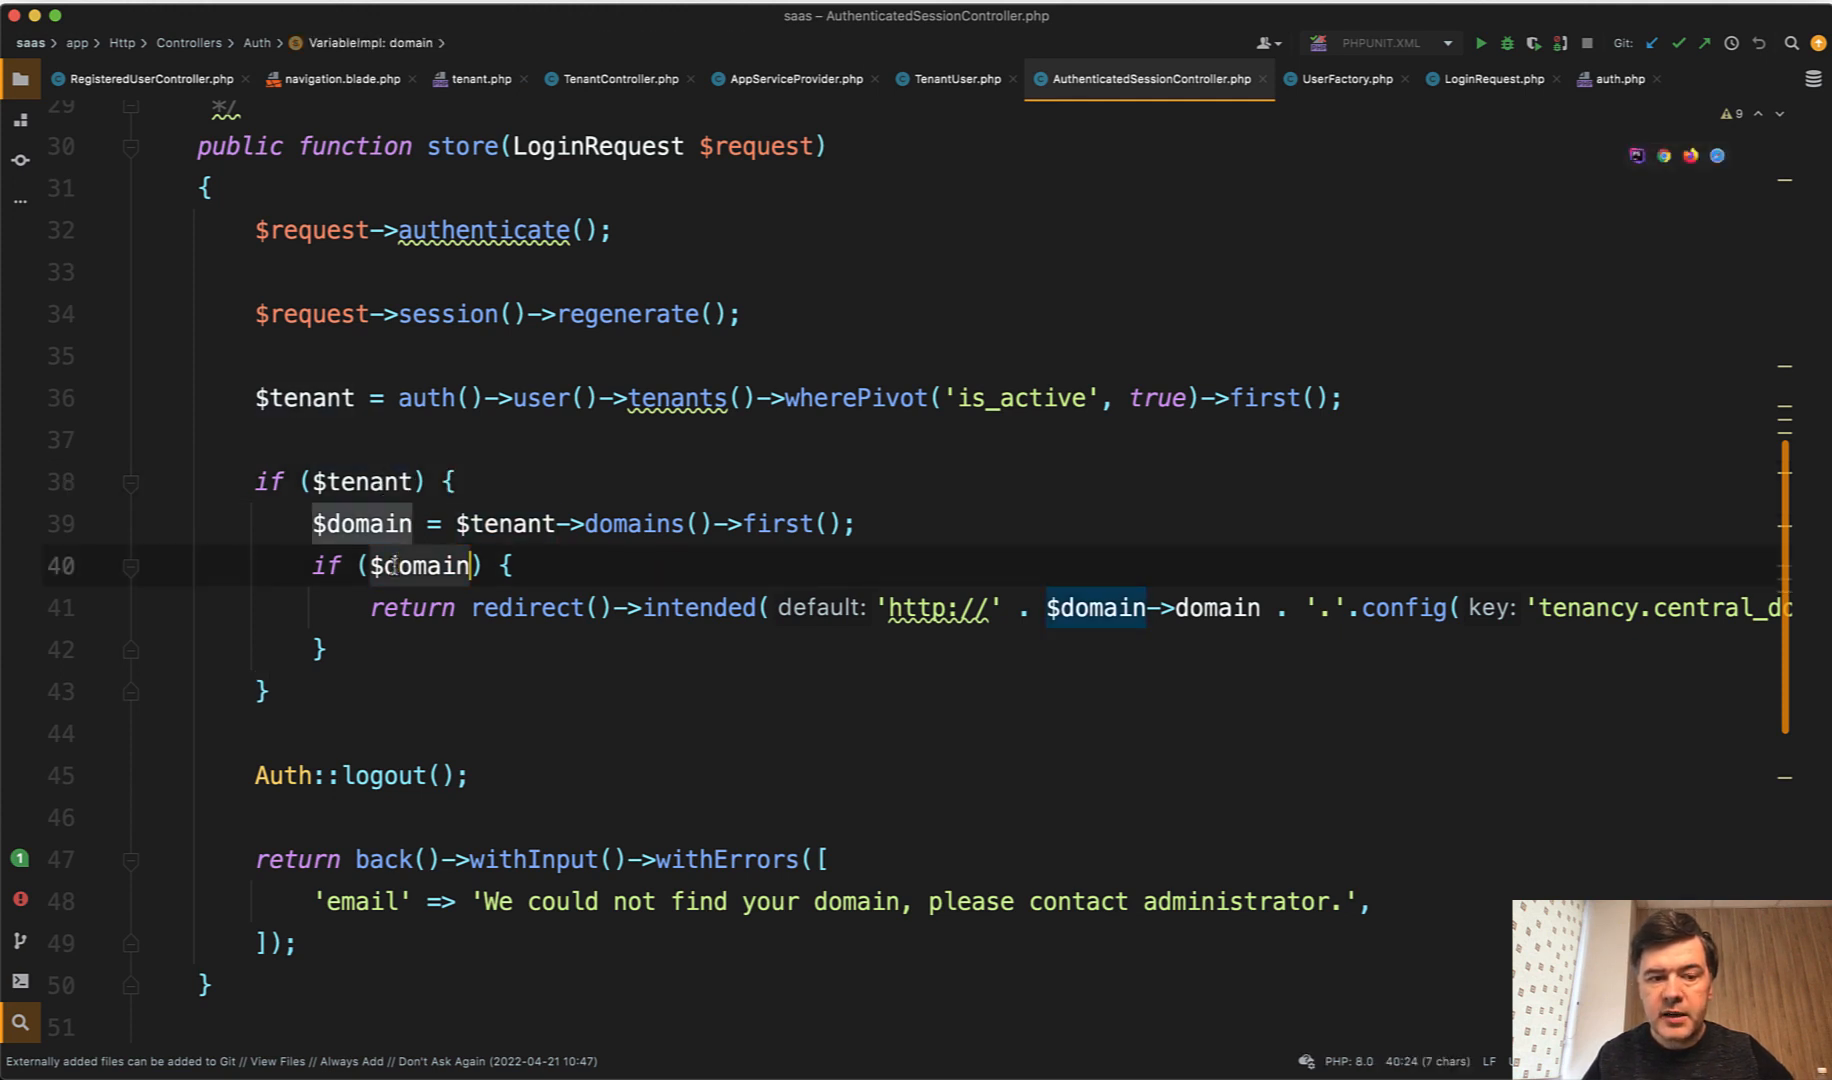
{"action": "scroll", "scroll_direction": "down", "scroll_amount": 3}
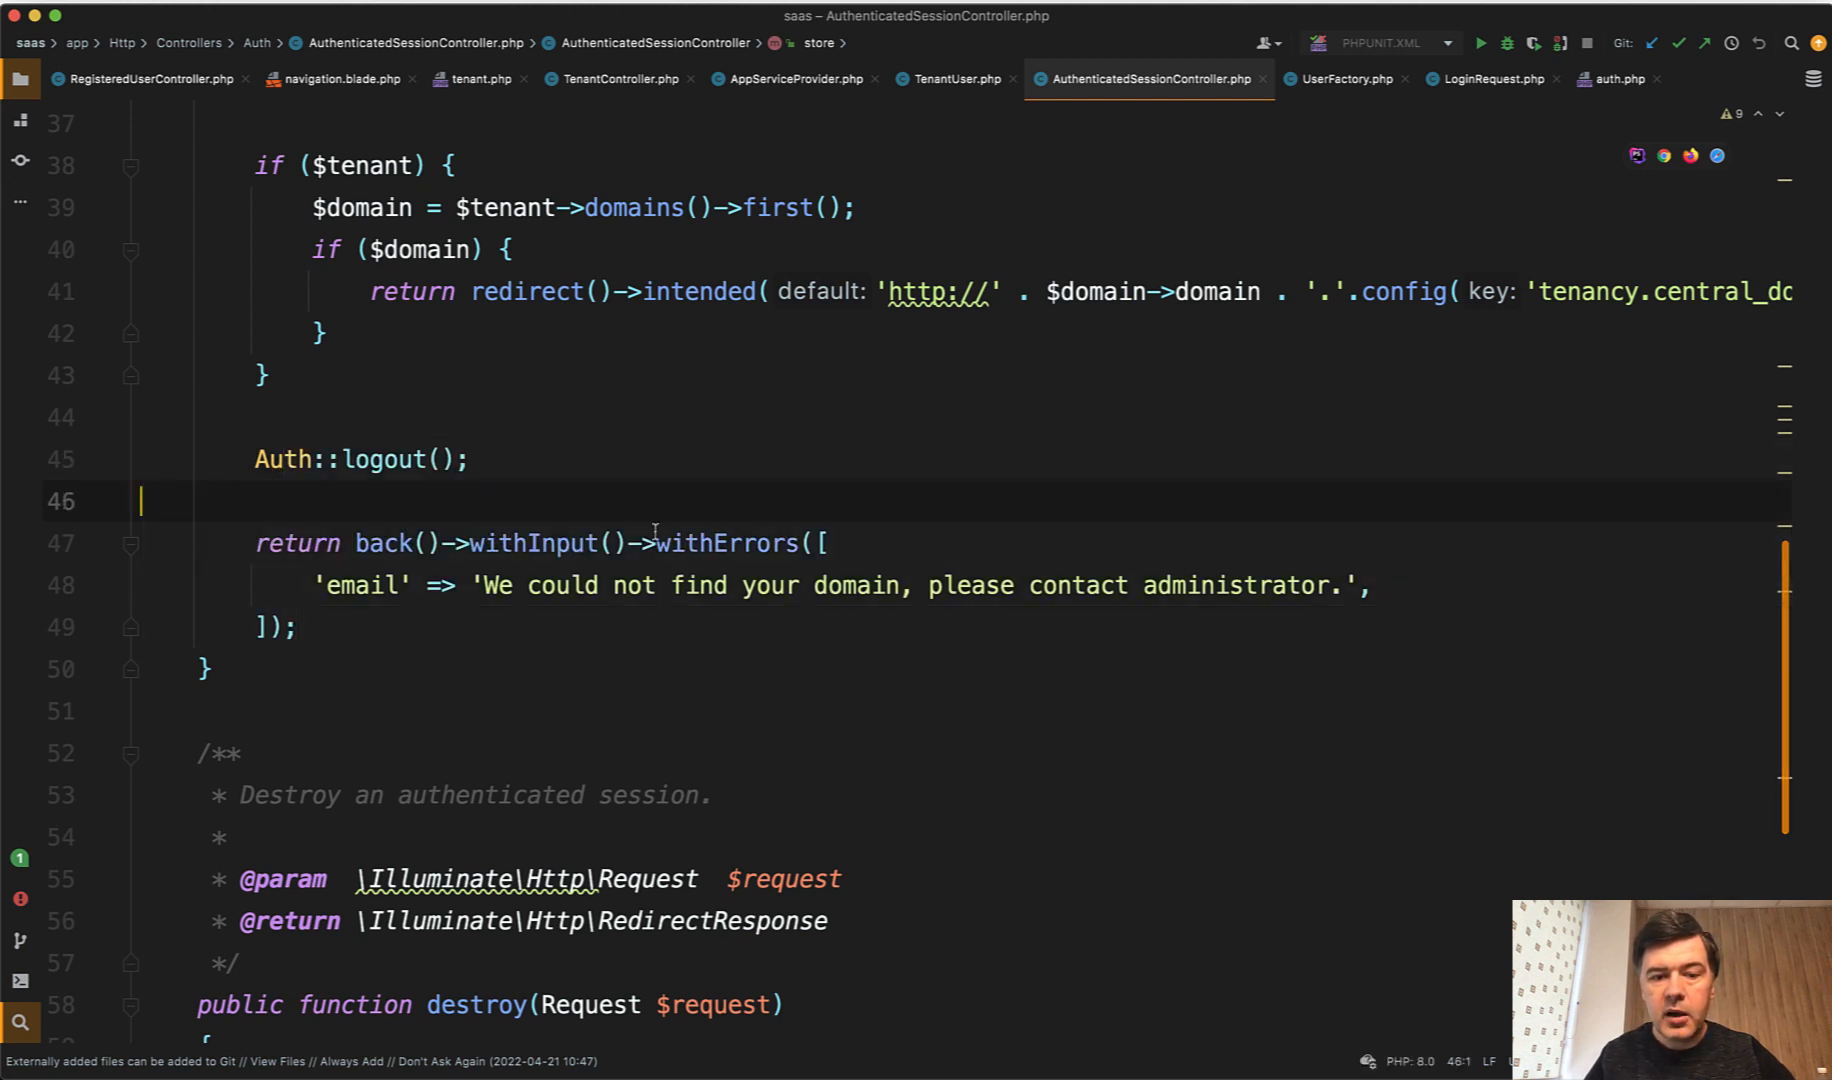
{"action": "double_click", "coordinate": [728, 542]}
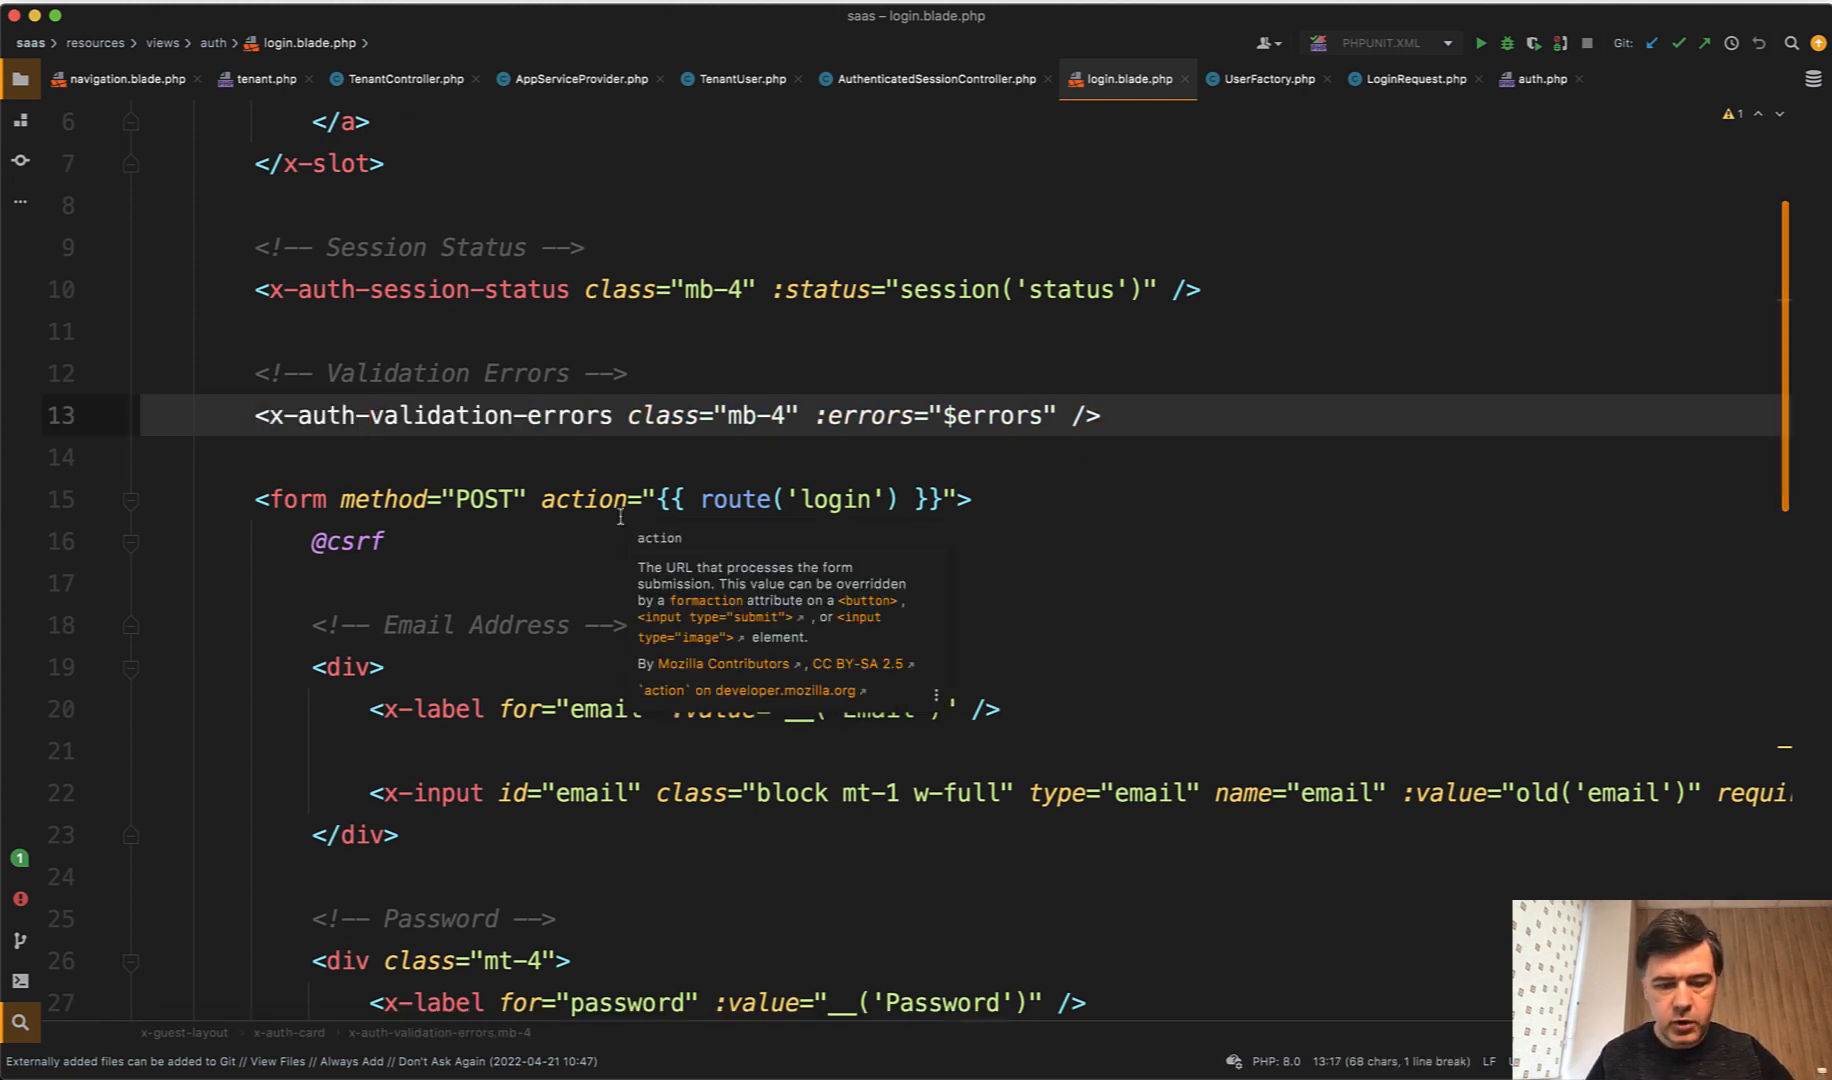
{"action": "type", "text": "validation-"}
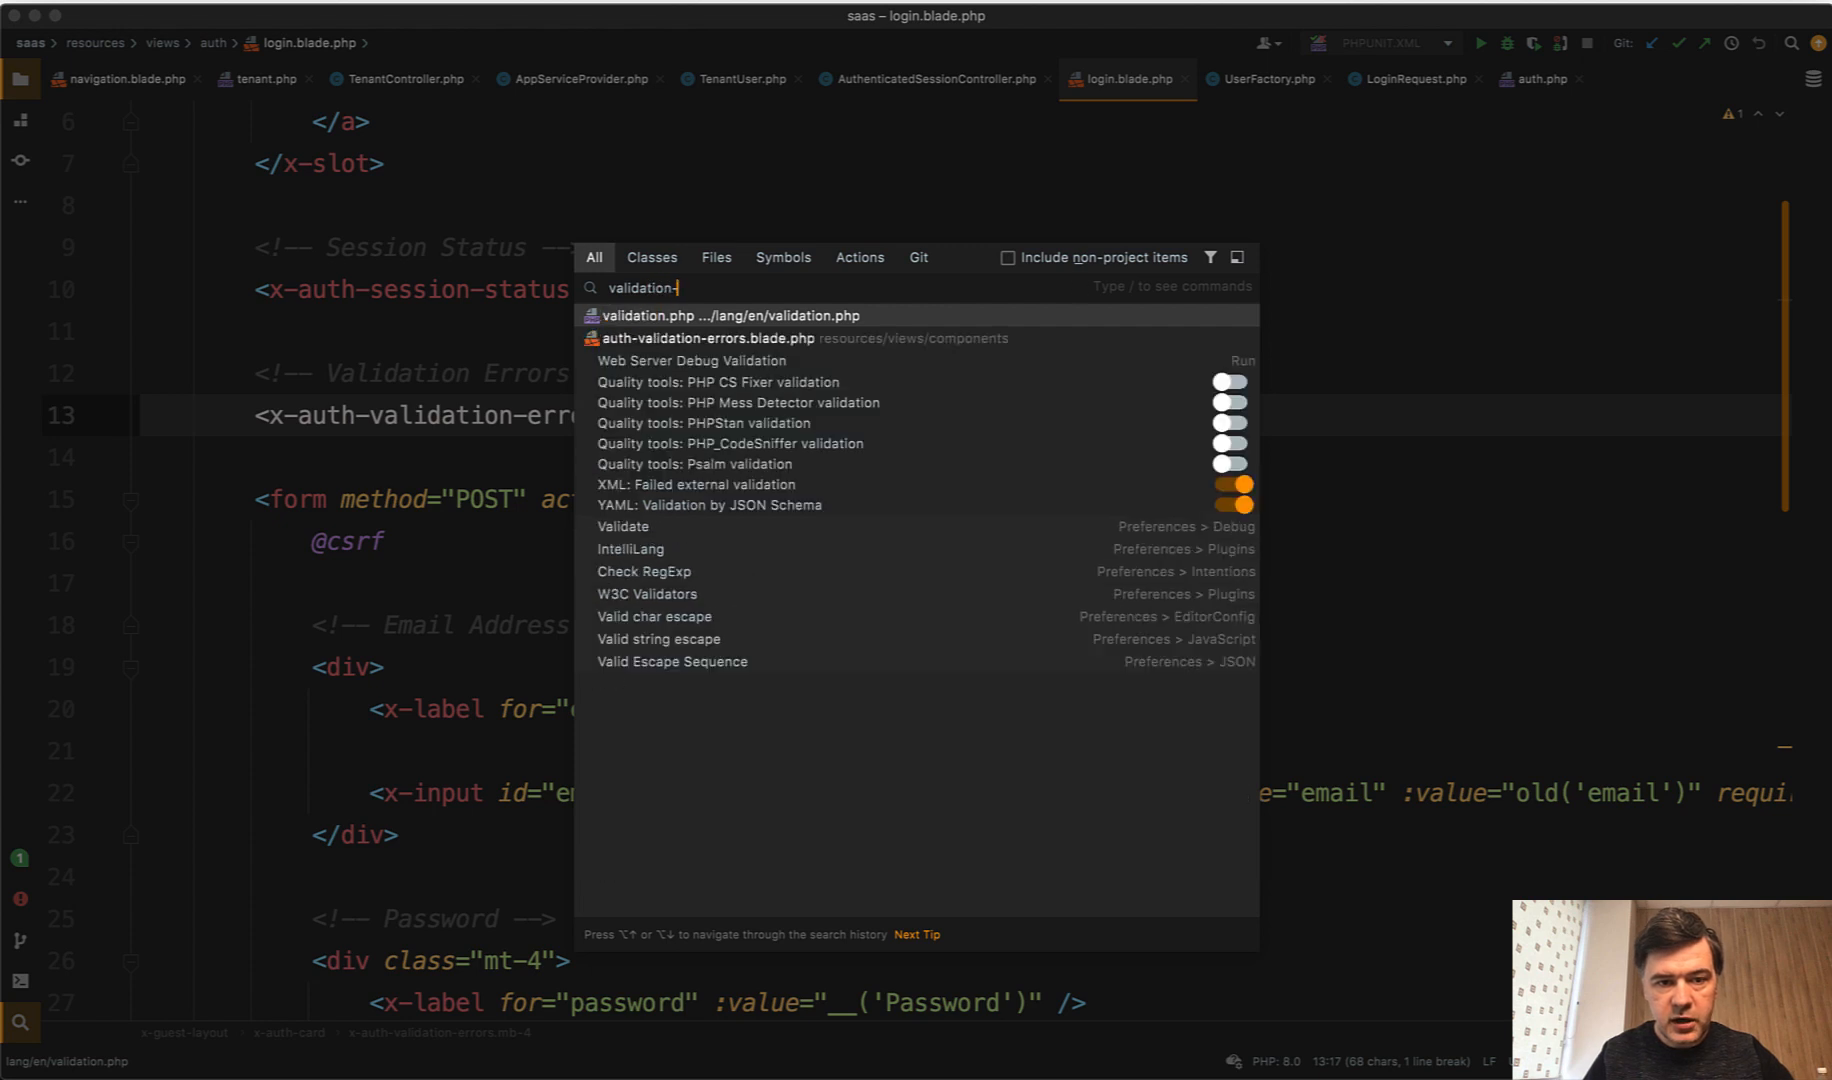
{"action": "left_click", "coordinate": [706, 338]}
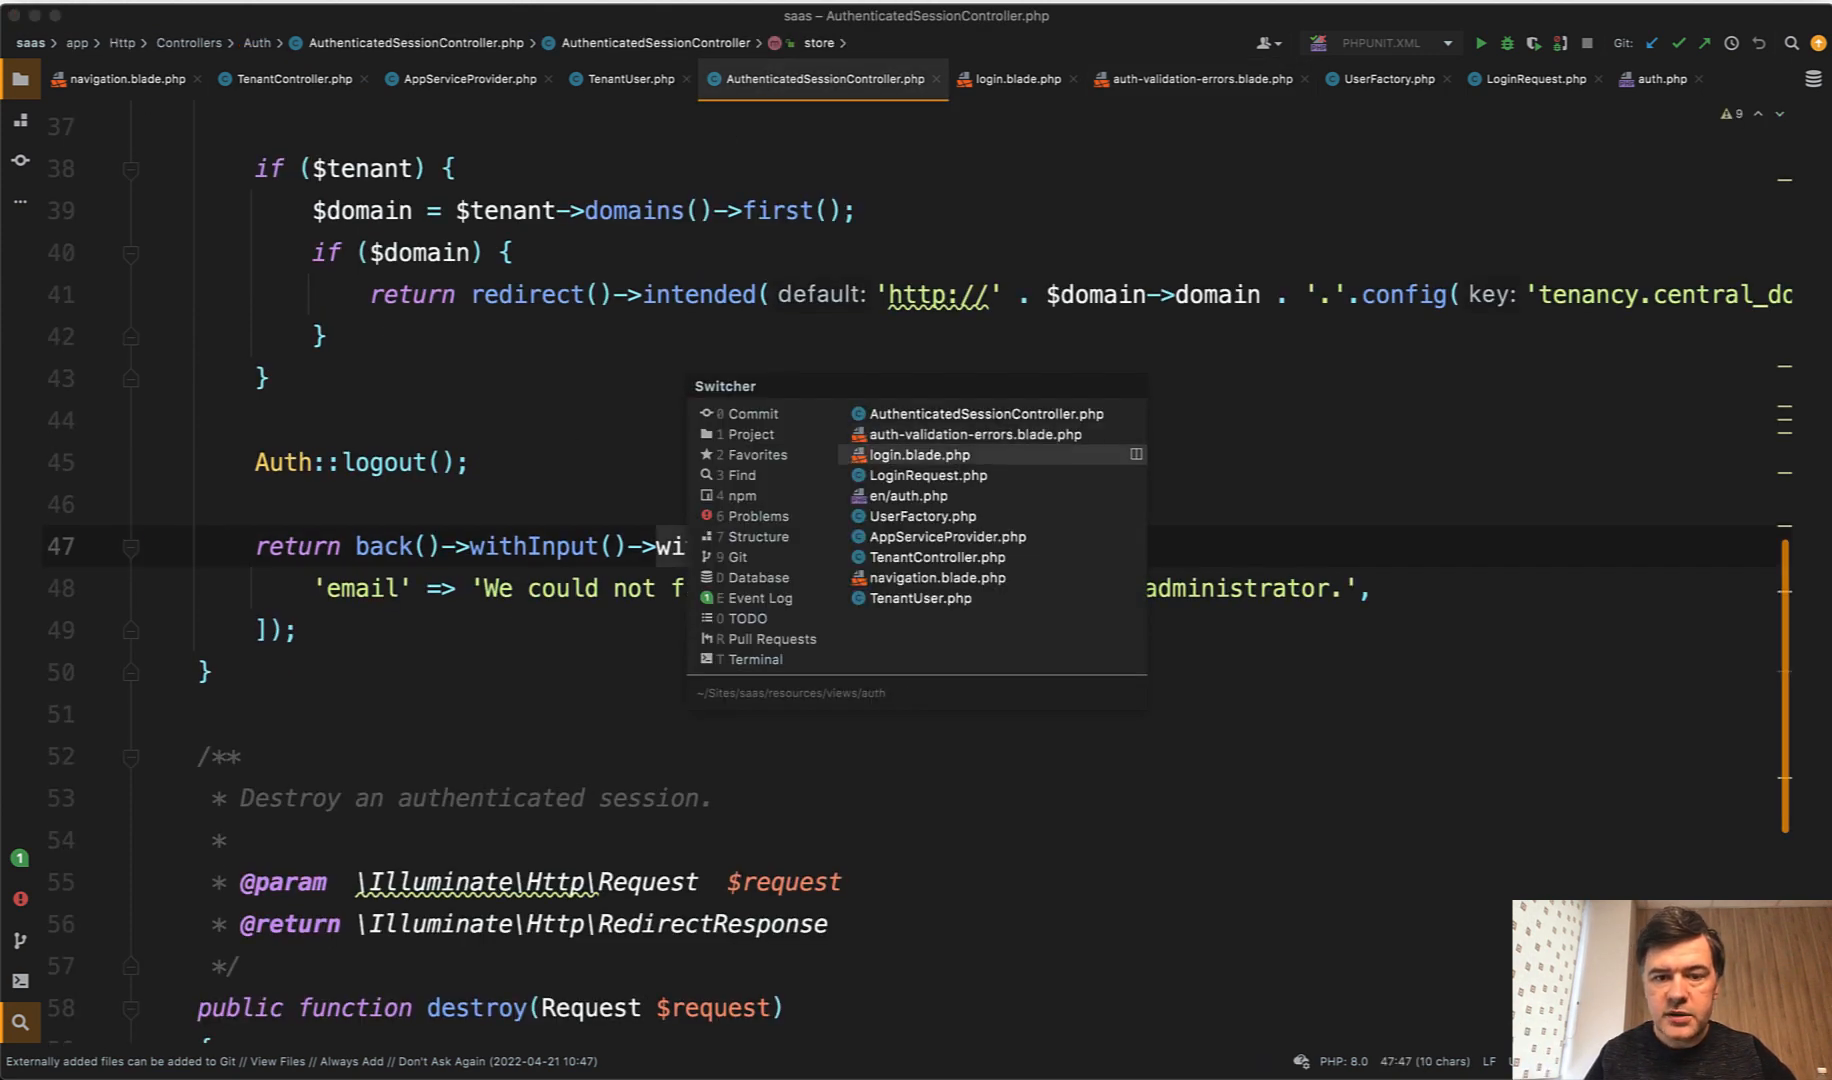
{"action": "left_click", "coordinate": [927, 475]}
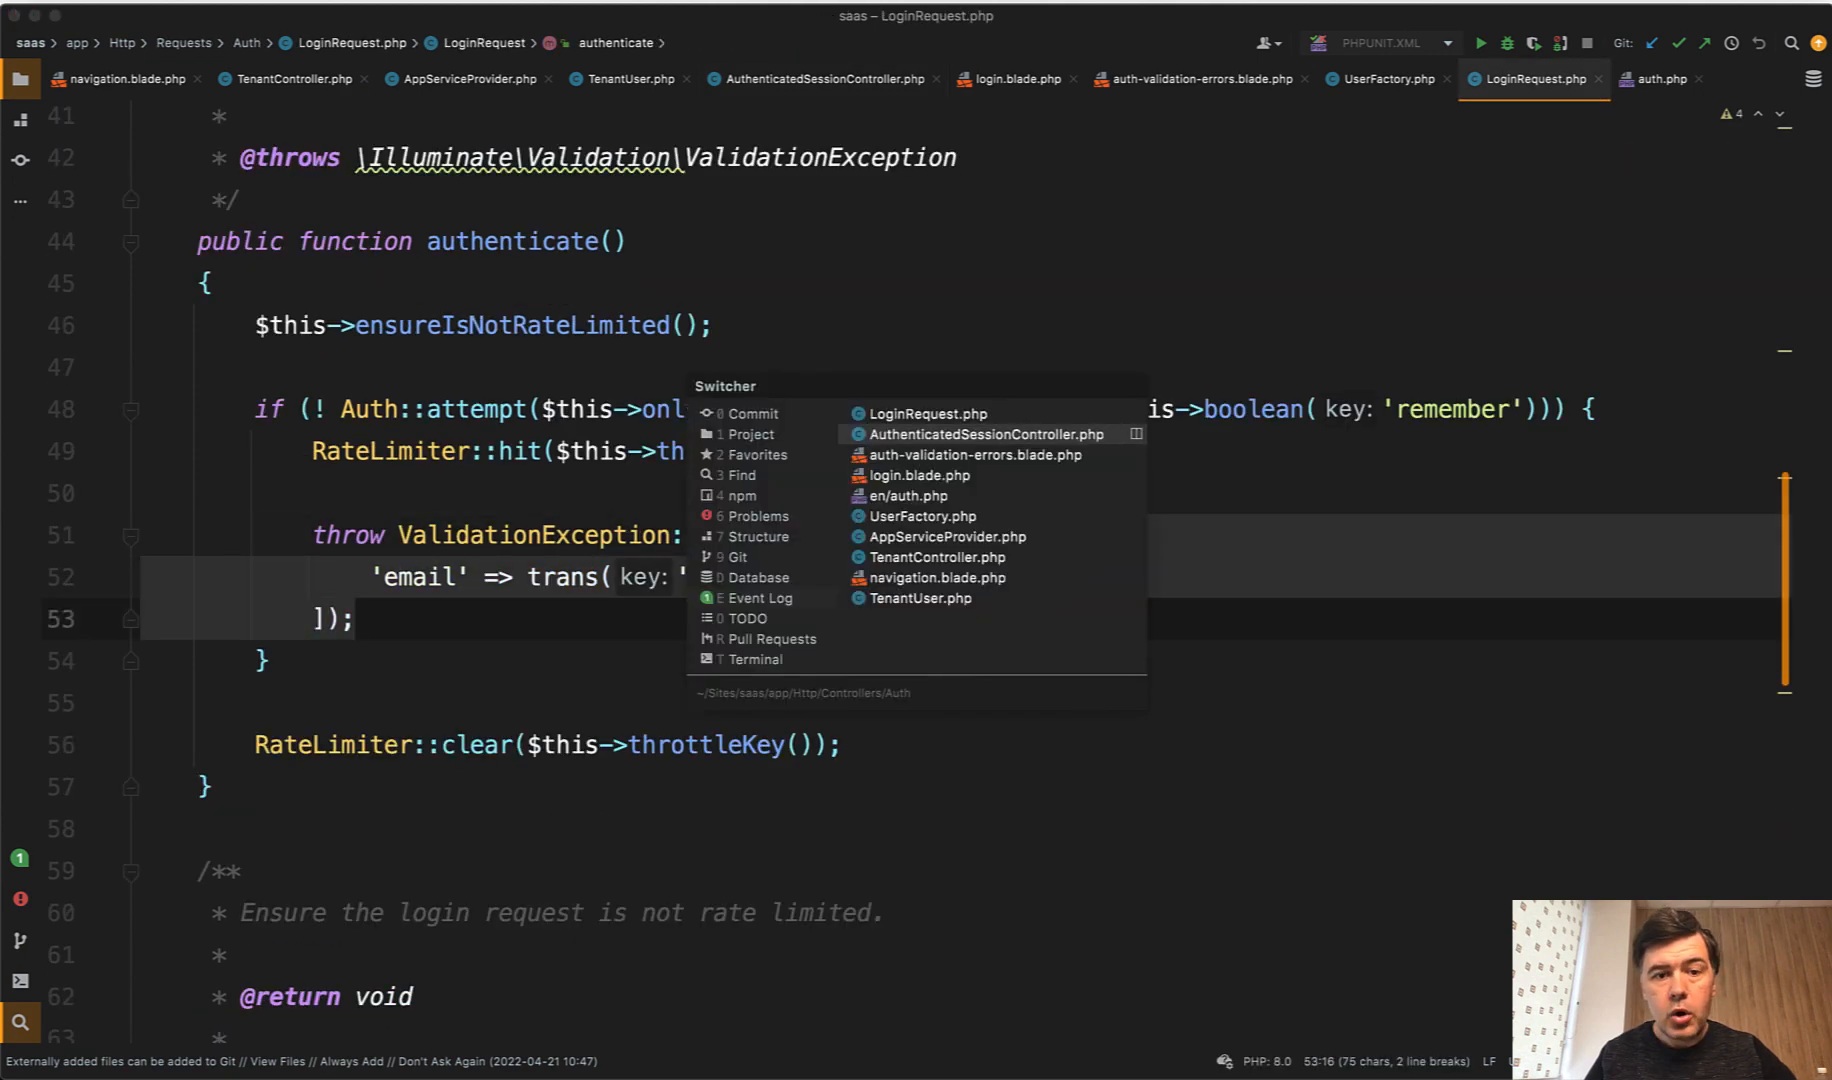
{"action": "left_click", "coordinate": [979, 434]}
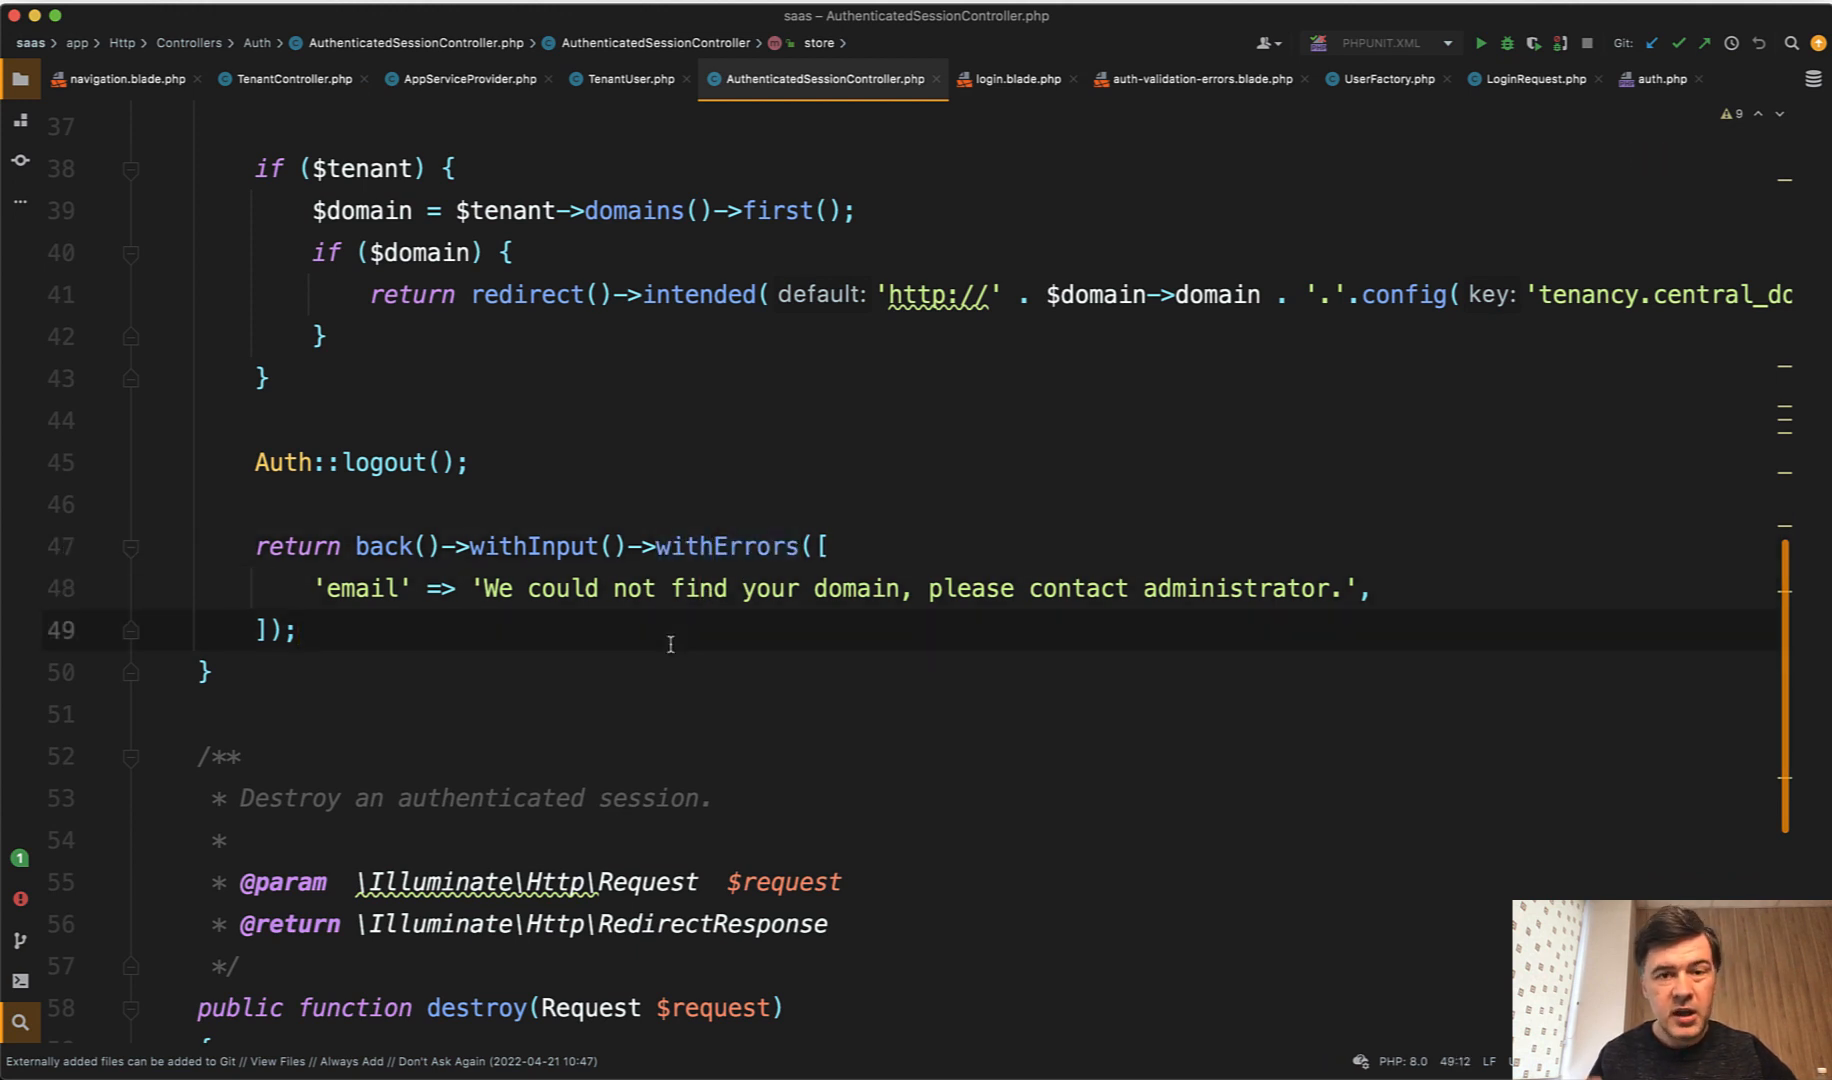
{"action": "left_click", "coordinate": [1534, 78]}
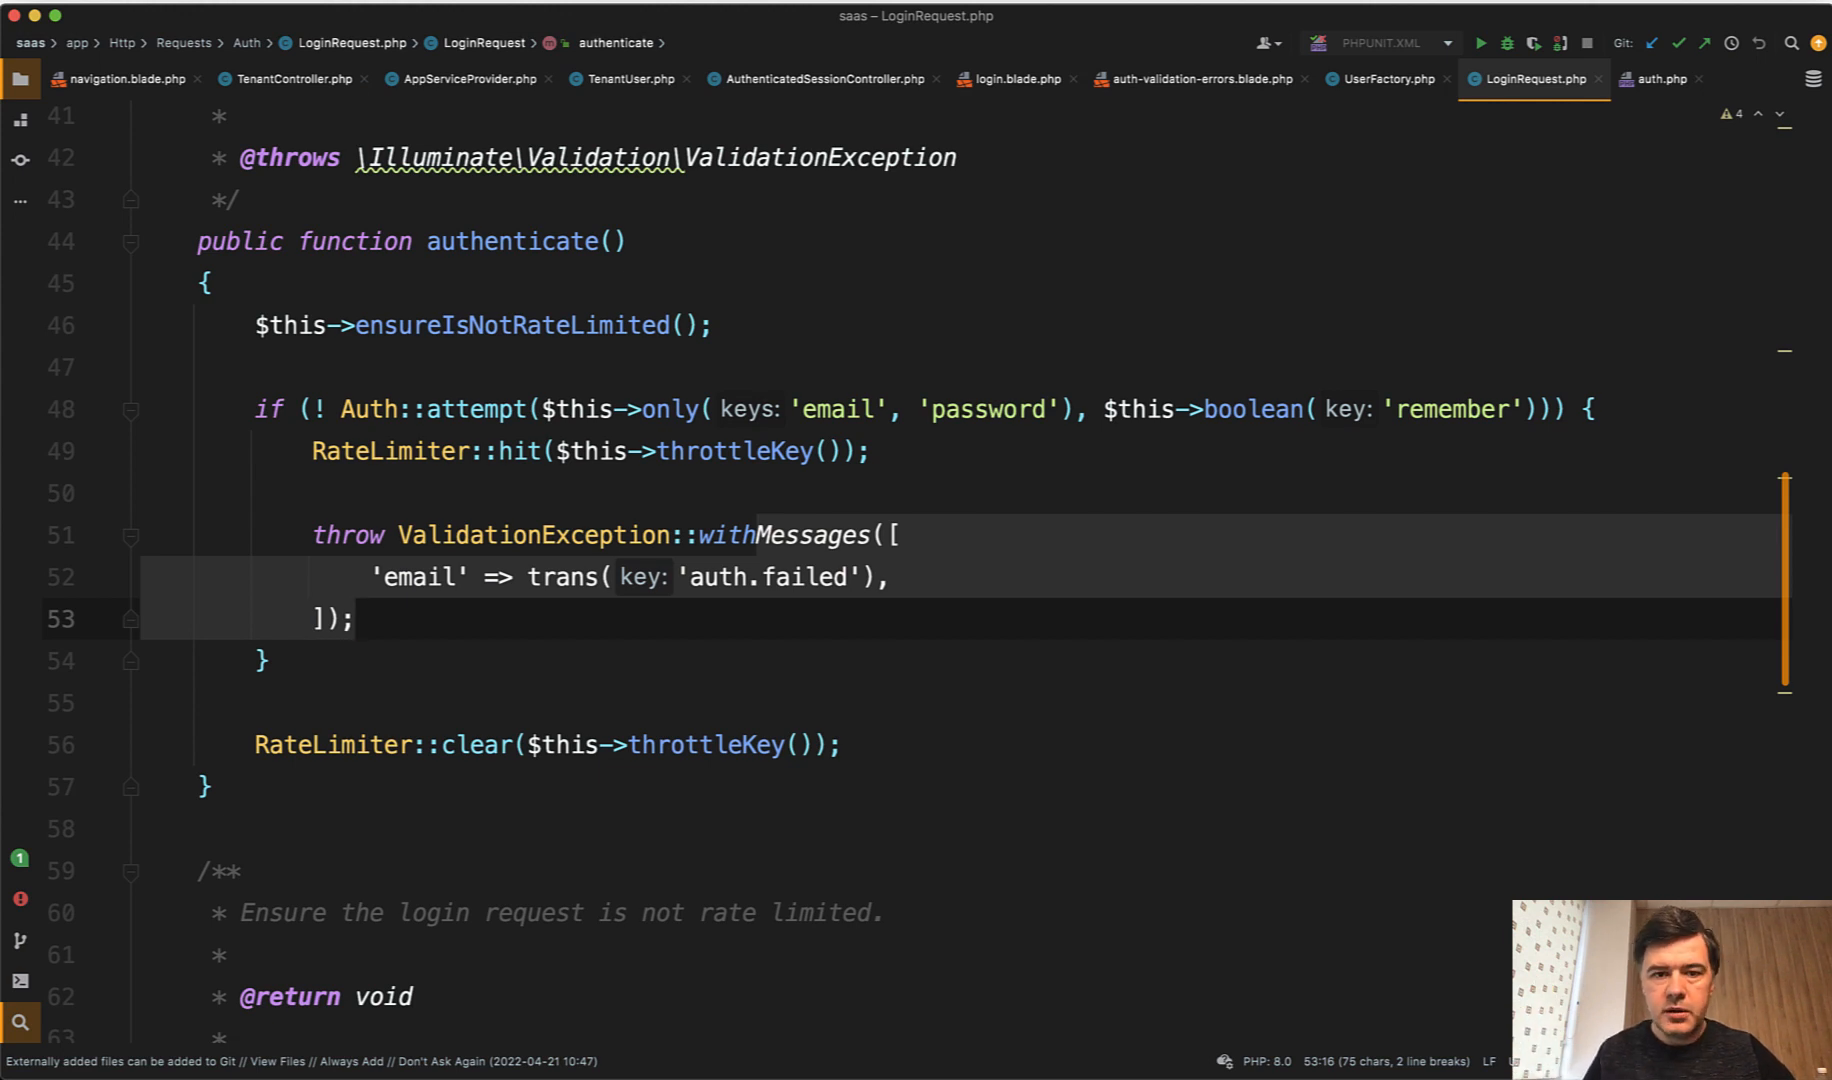
{"action": "left_click", "coordinate": [821, 78]}
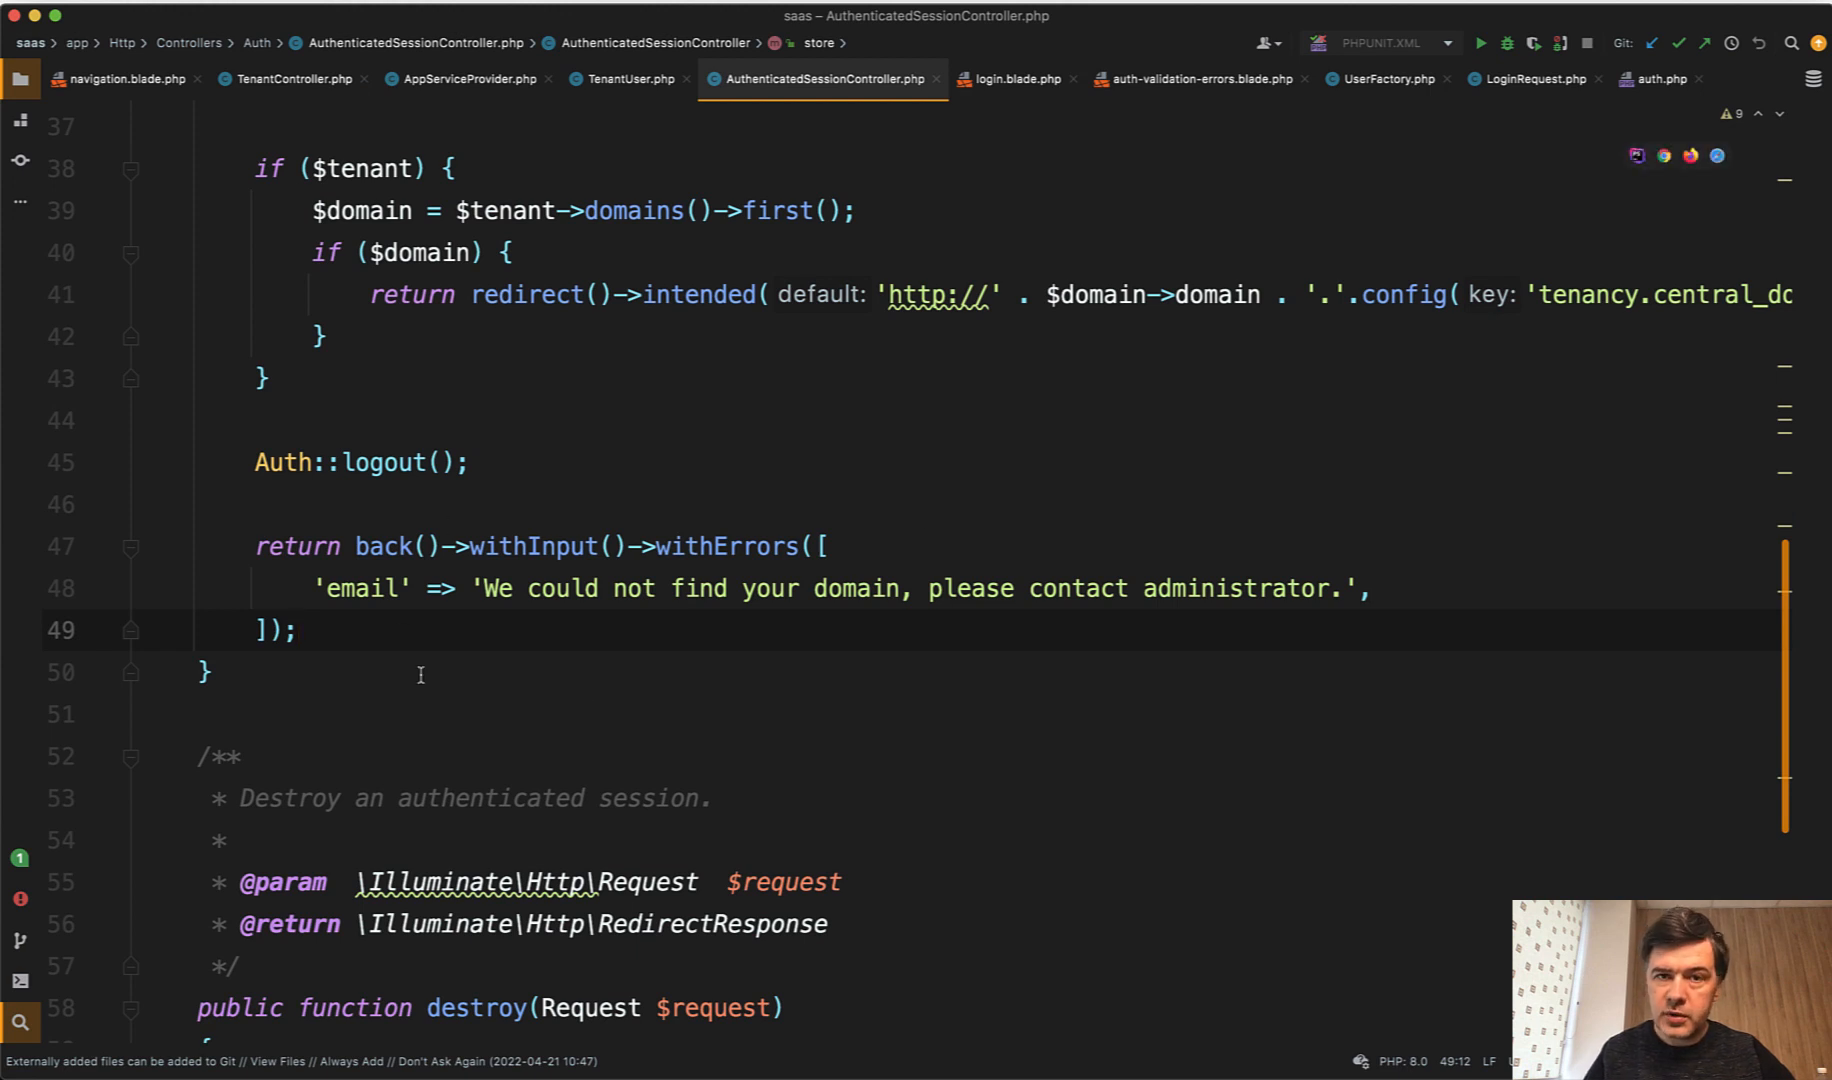
{"action": "double_click", "coordinate": [533, 546]}
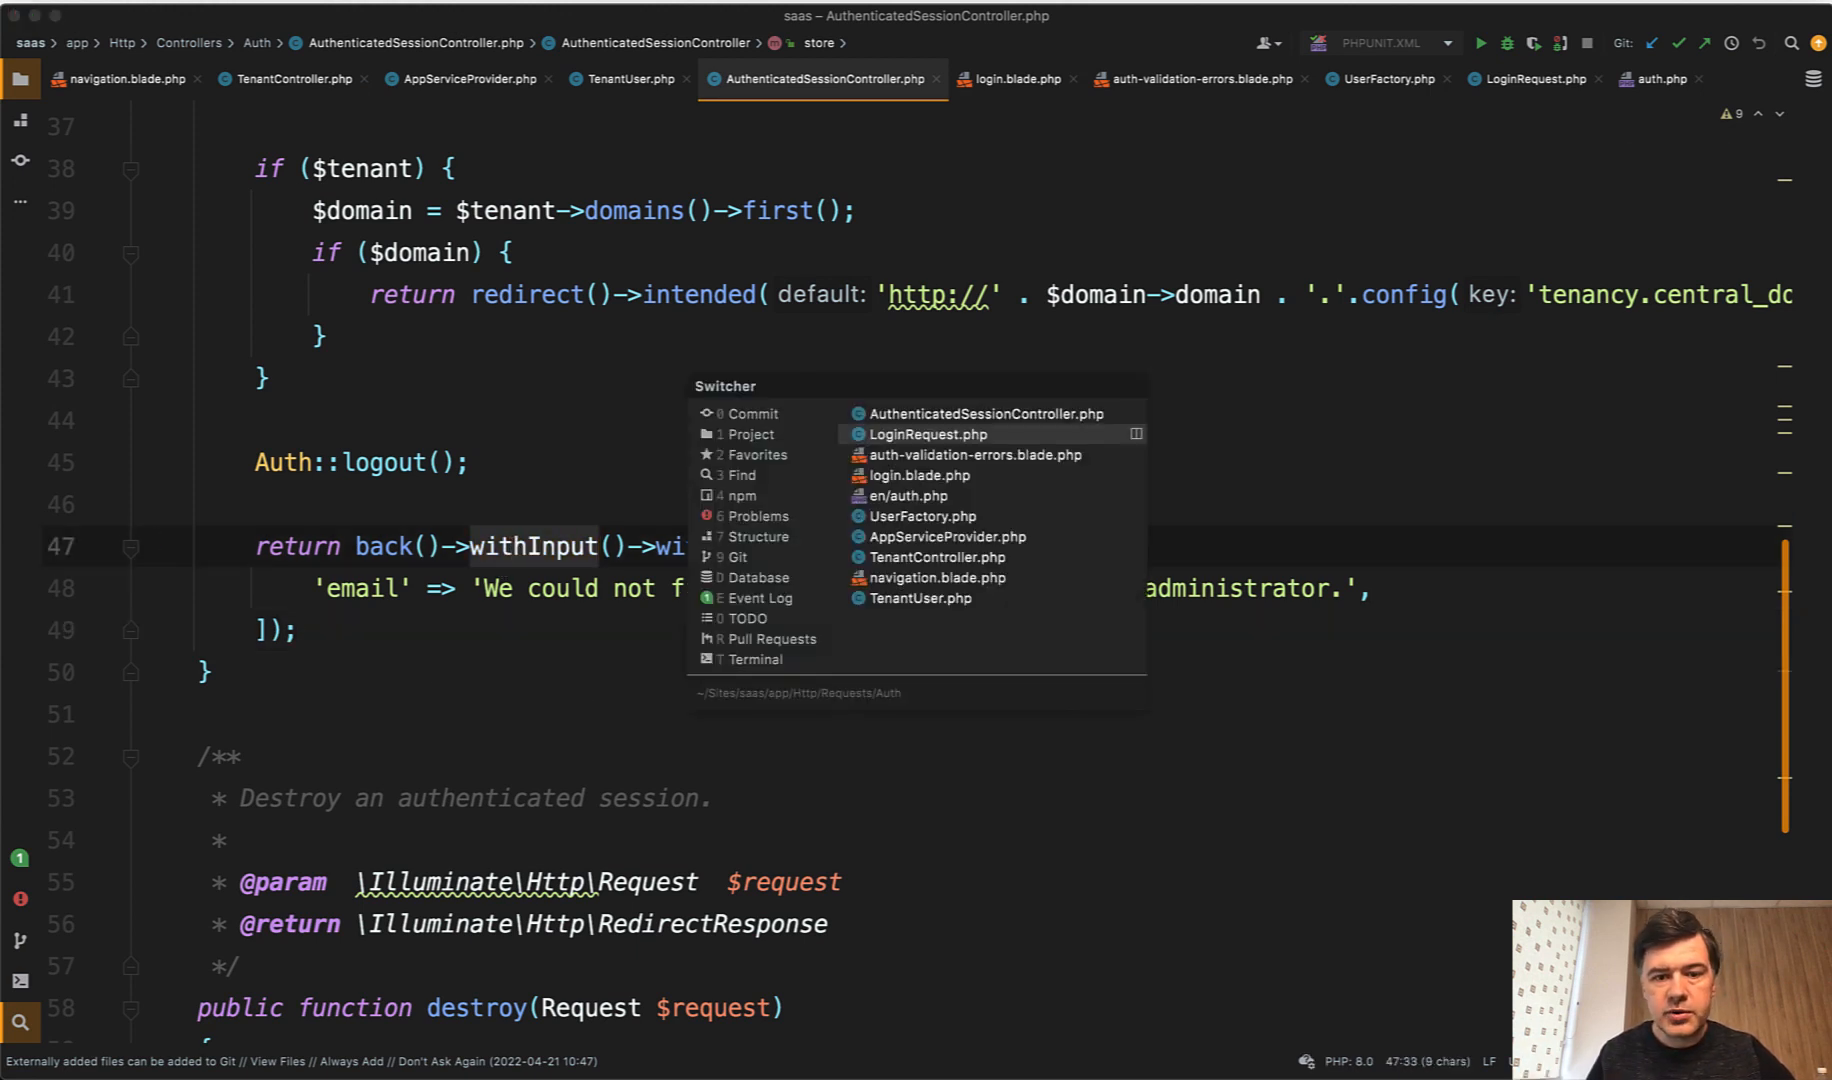
View the email and password x-input fields in login.blade.php, then return to the browser
{"action": "left_click", "coordinate": [916, 475]}
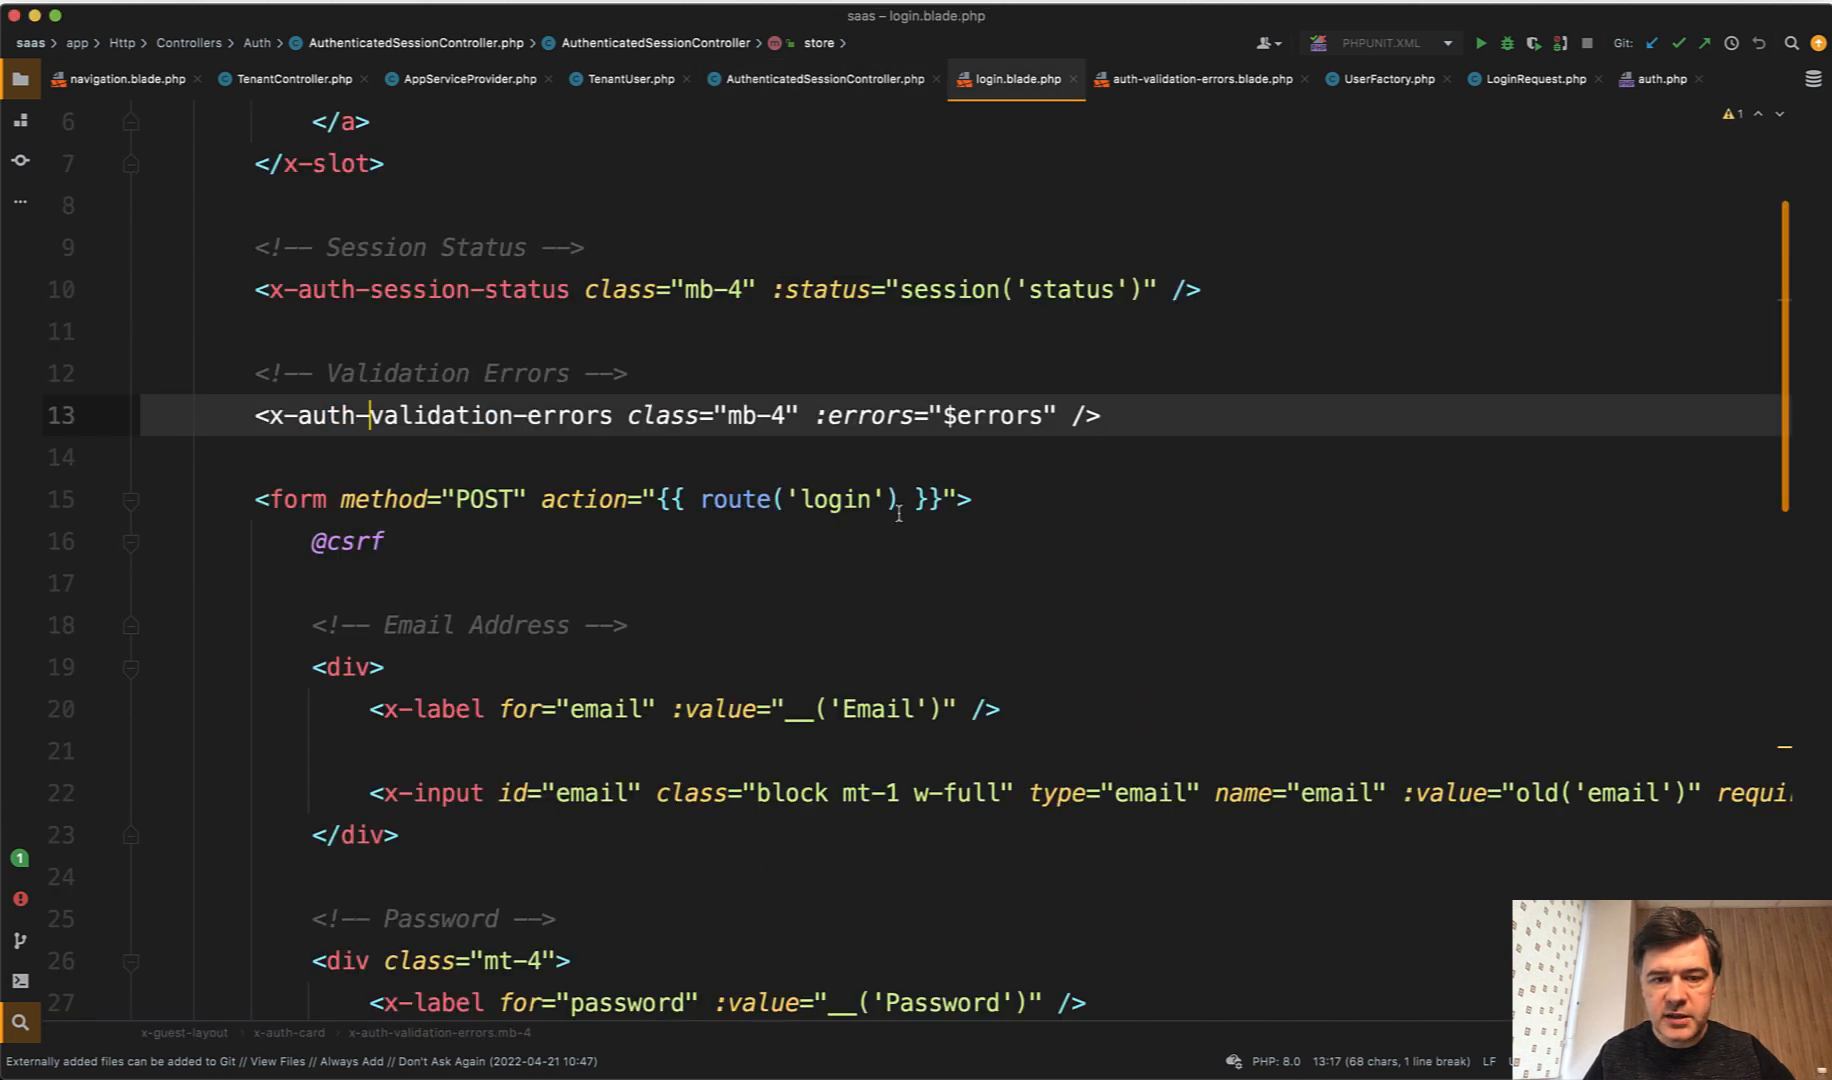
{"action": "scroll", "scroll_direction": "down", "scroll_amount": 3}
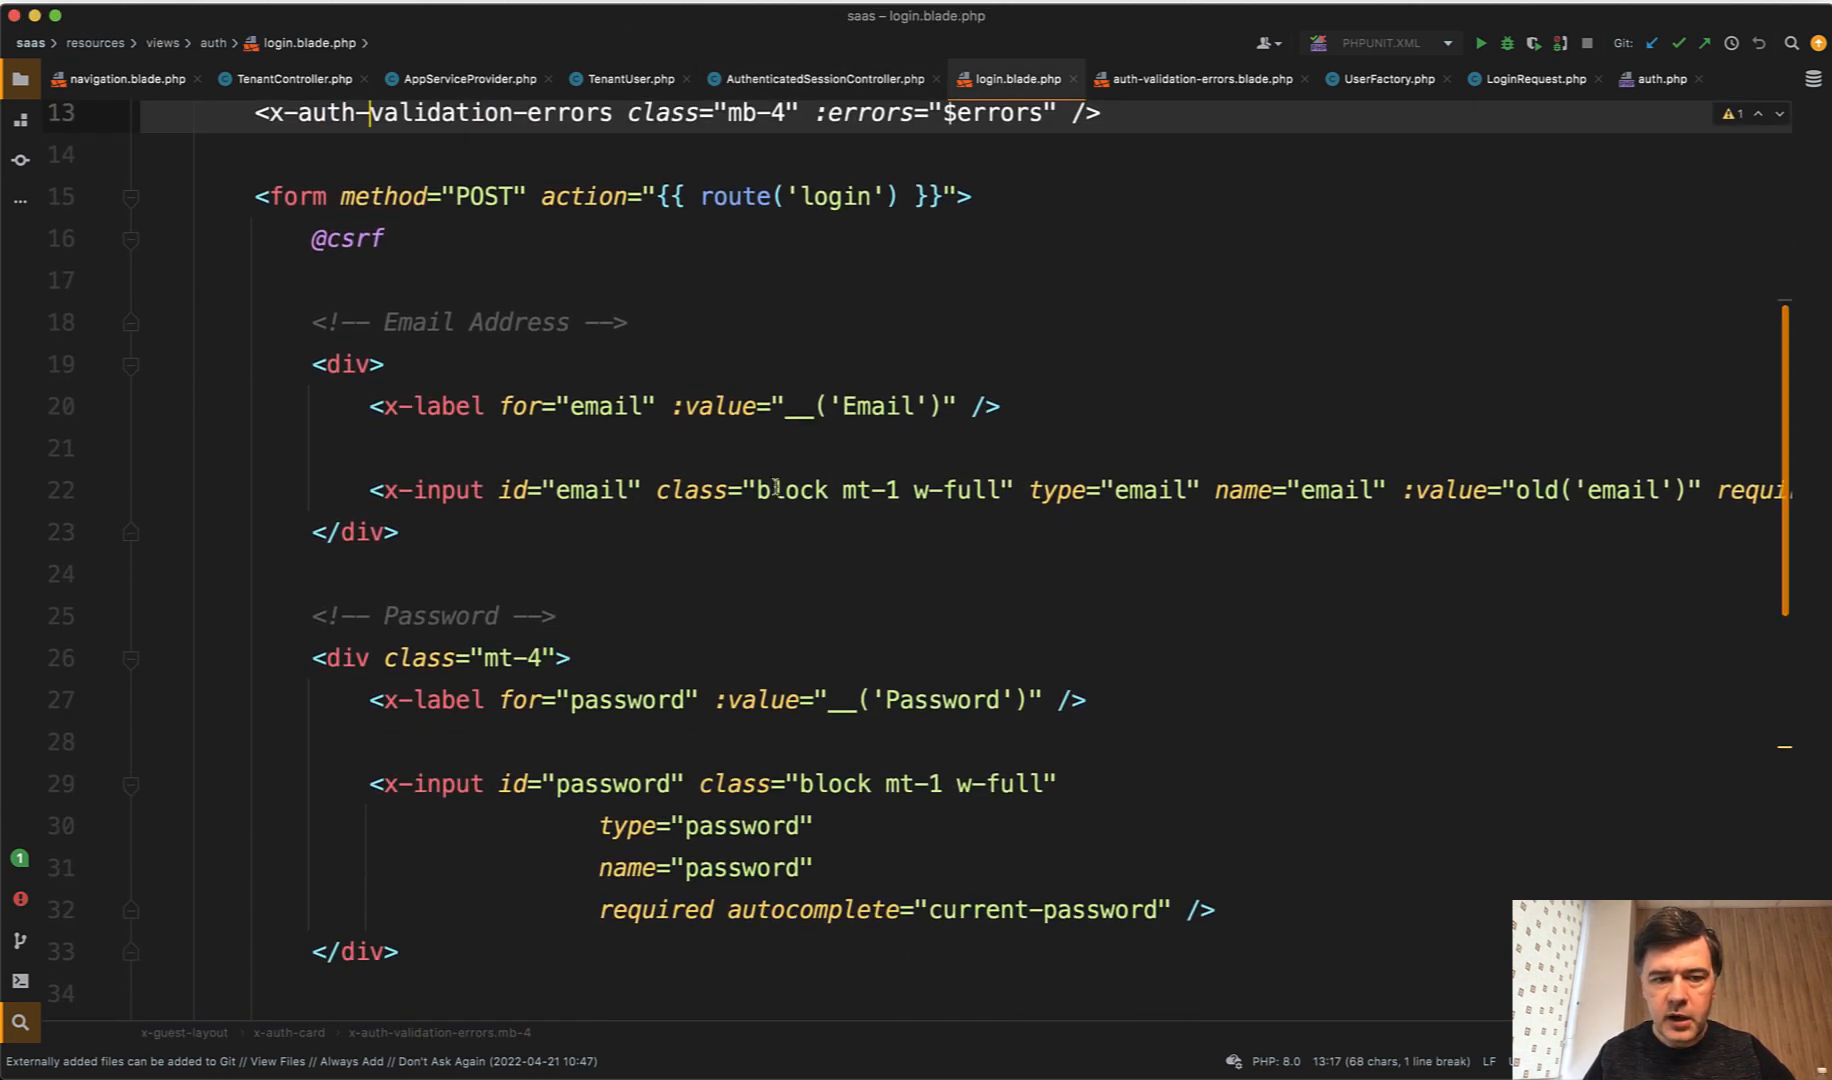
{"action": "scroll", "scroll_direction": "right", "scroll_amount": 3}
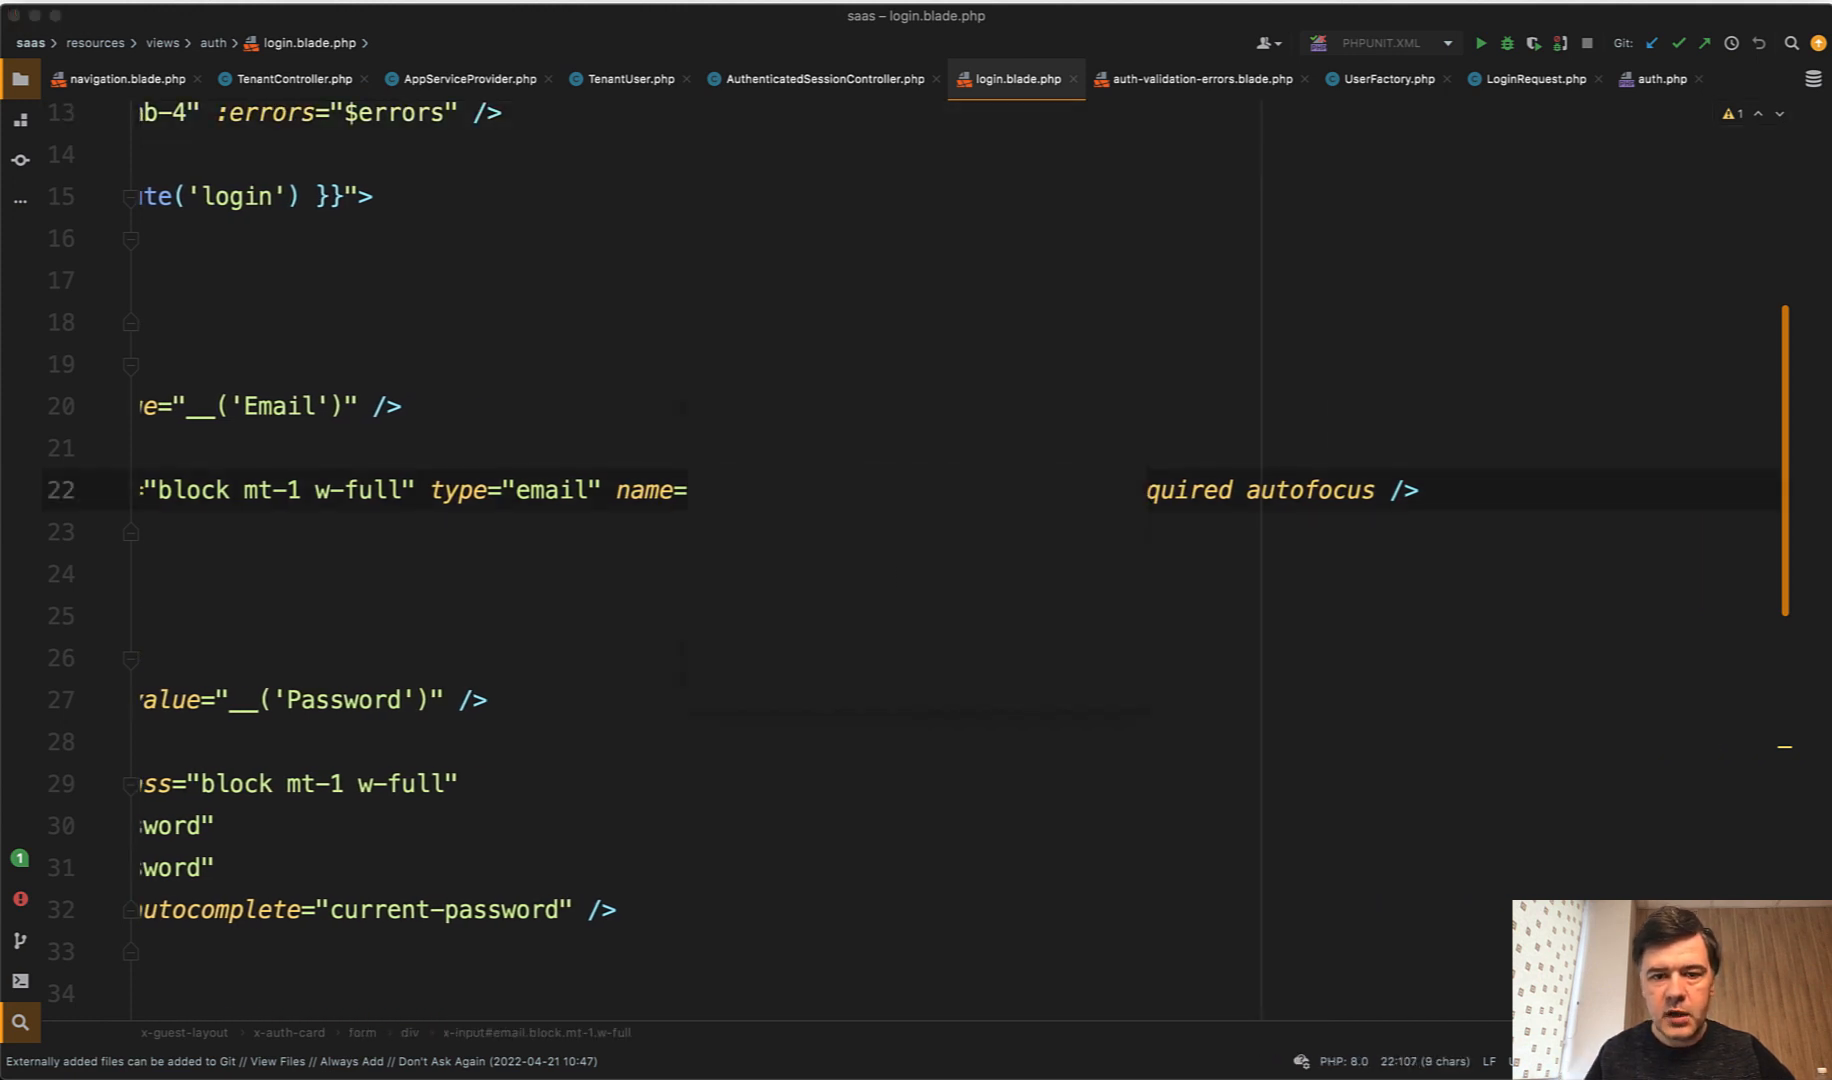
{"action": "left_click", "coordinate": [821, 78]}
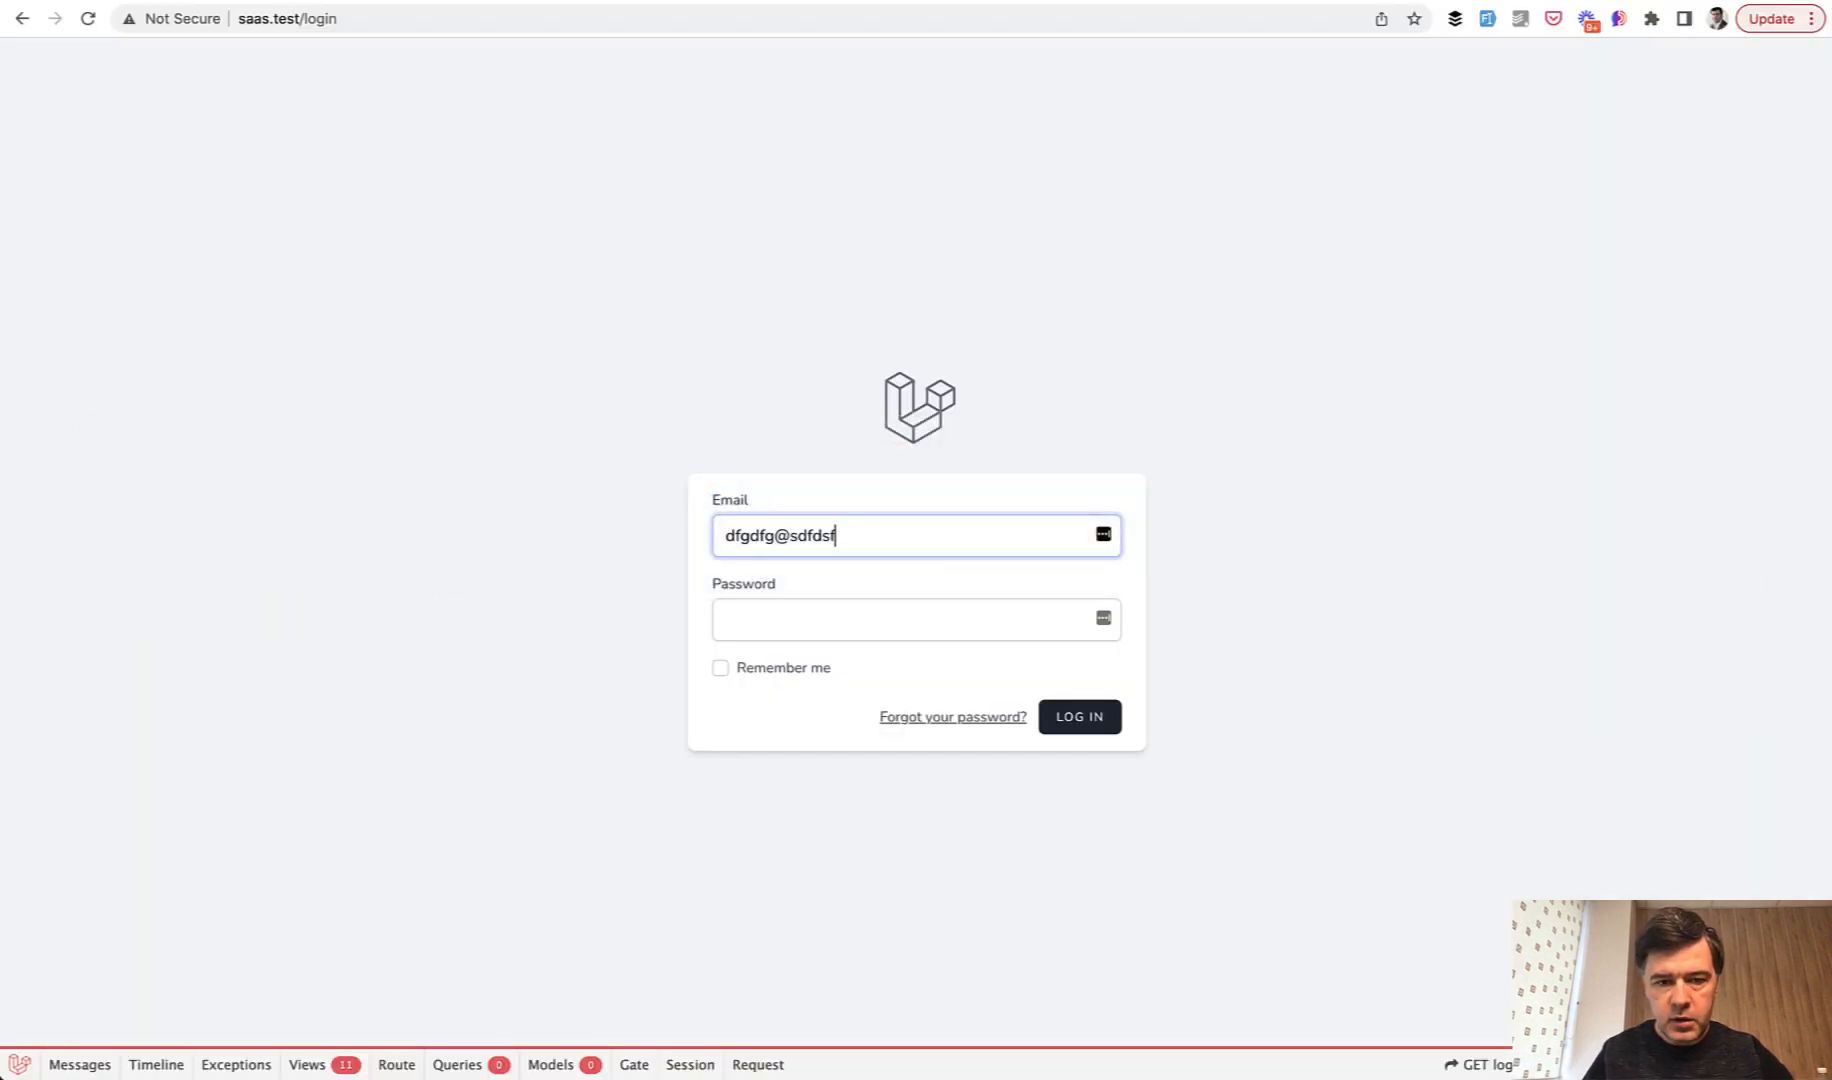
Submit the made-up email to show 'These credentials do not match our records.'
{"action": "left_click", "coordinate": [1077, 716]}
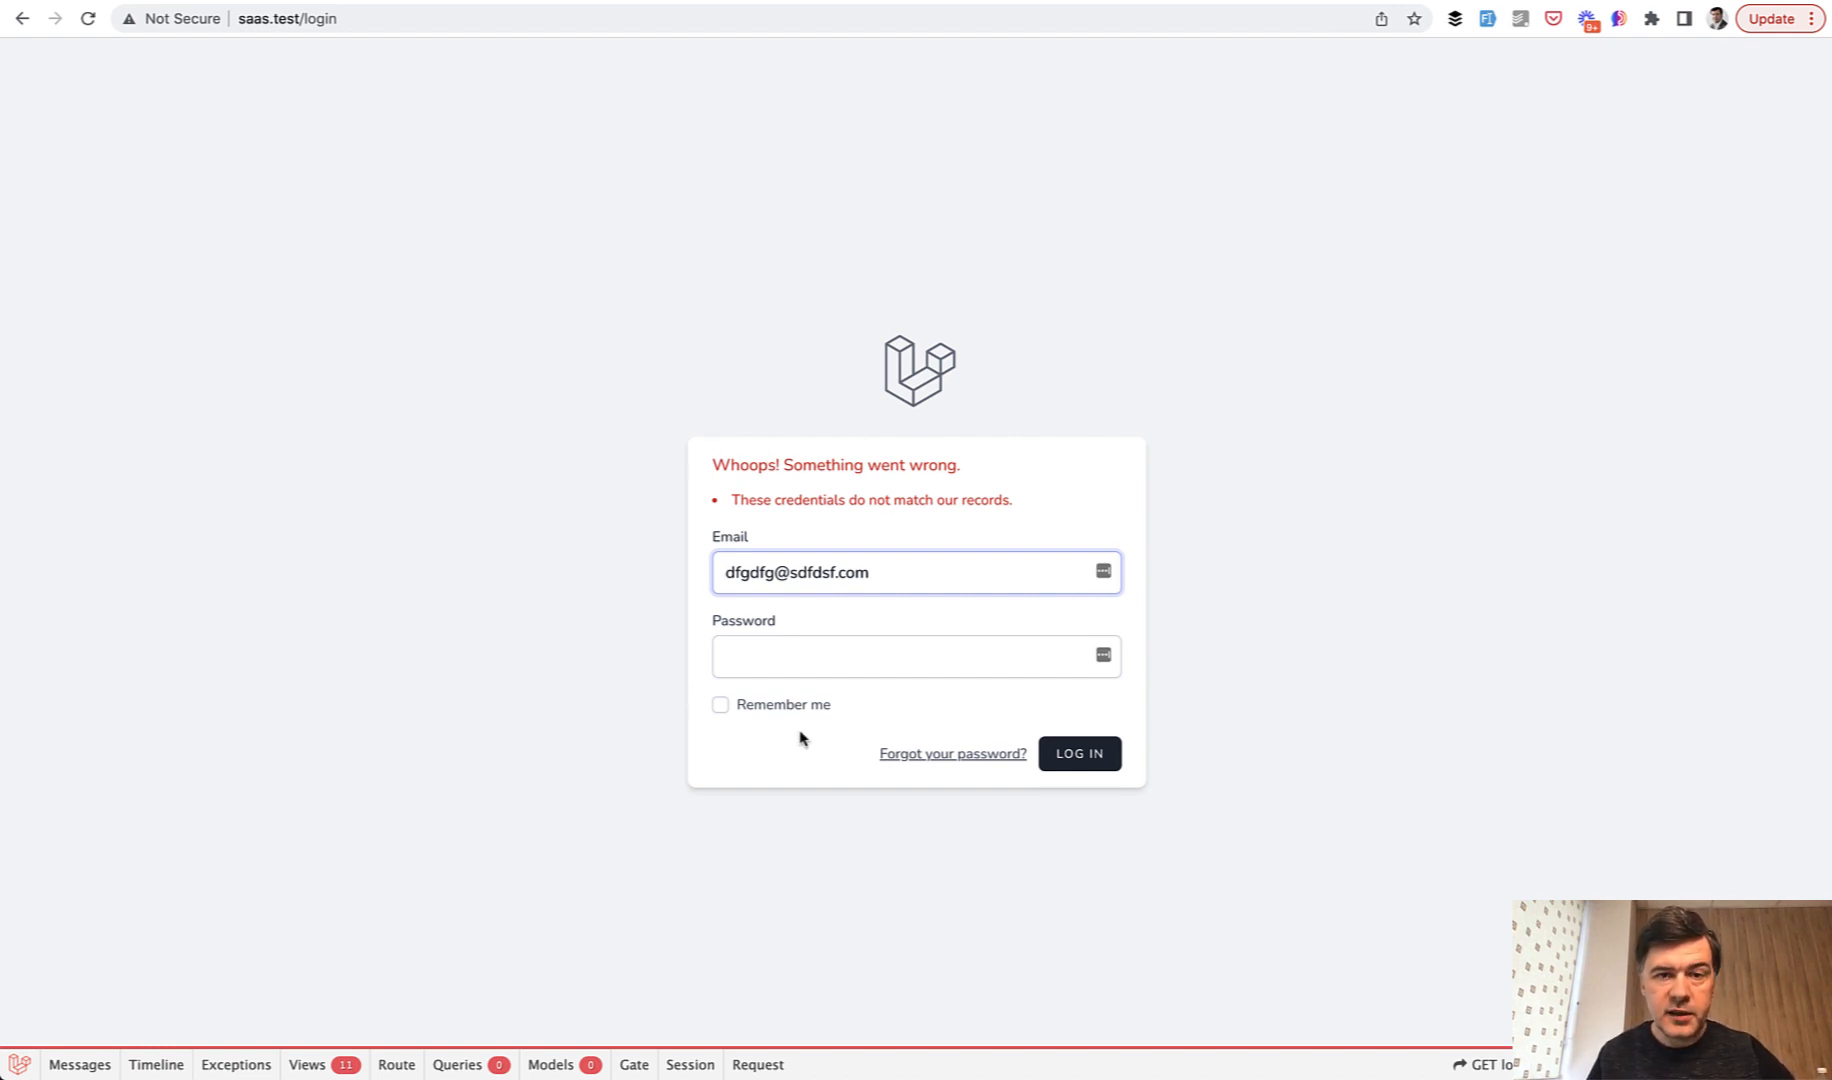
{"action": "mouse_move", "coordinate": [476, 619]}
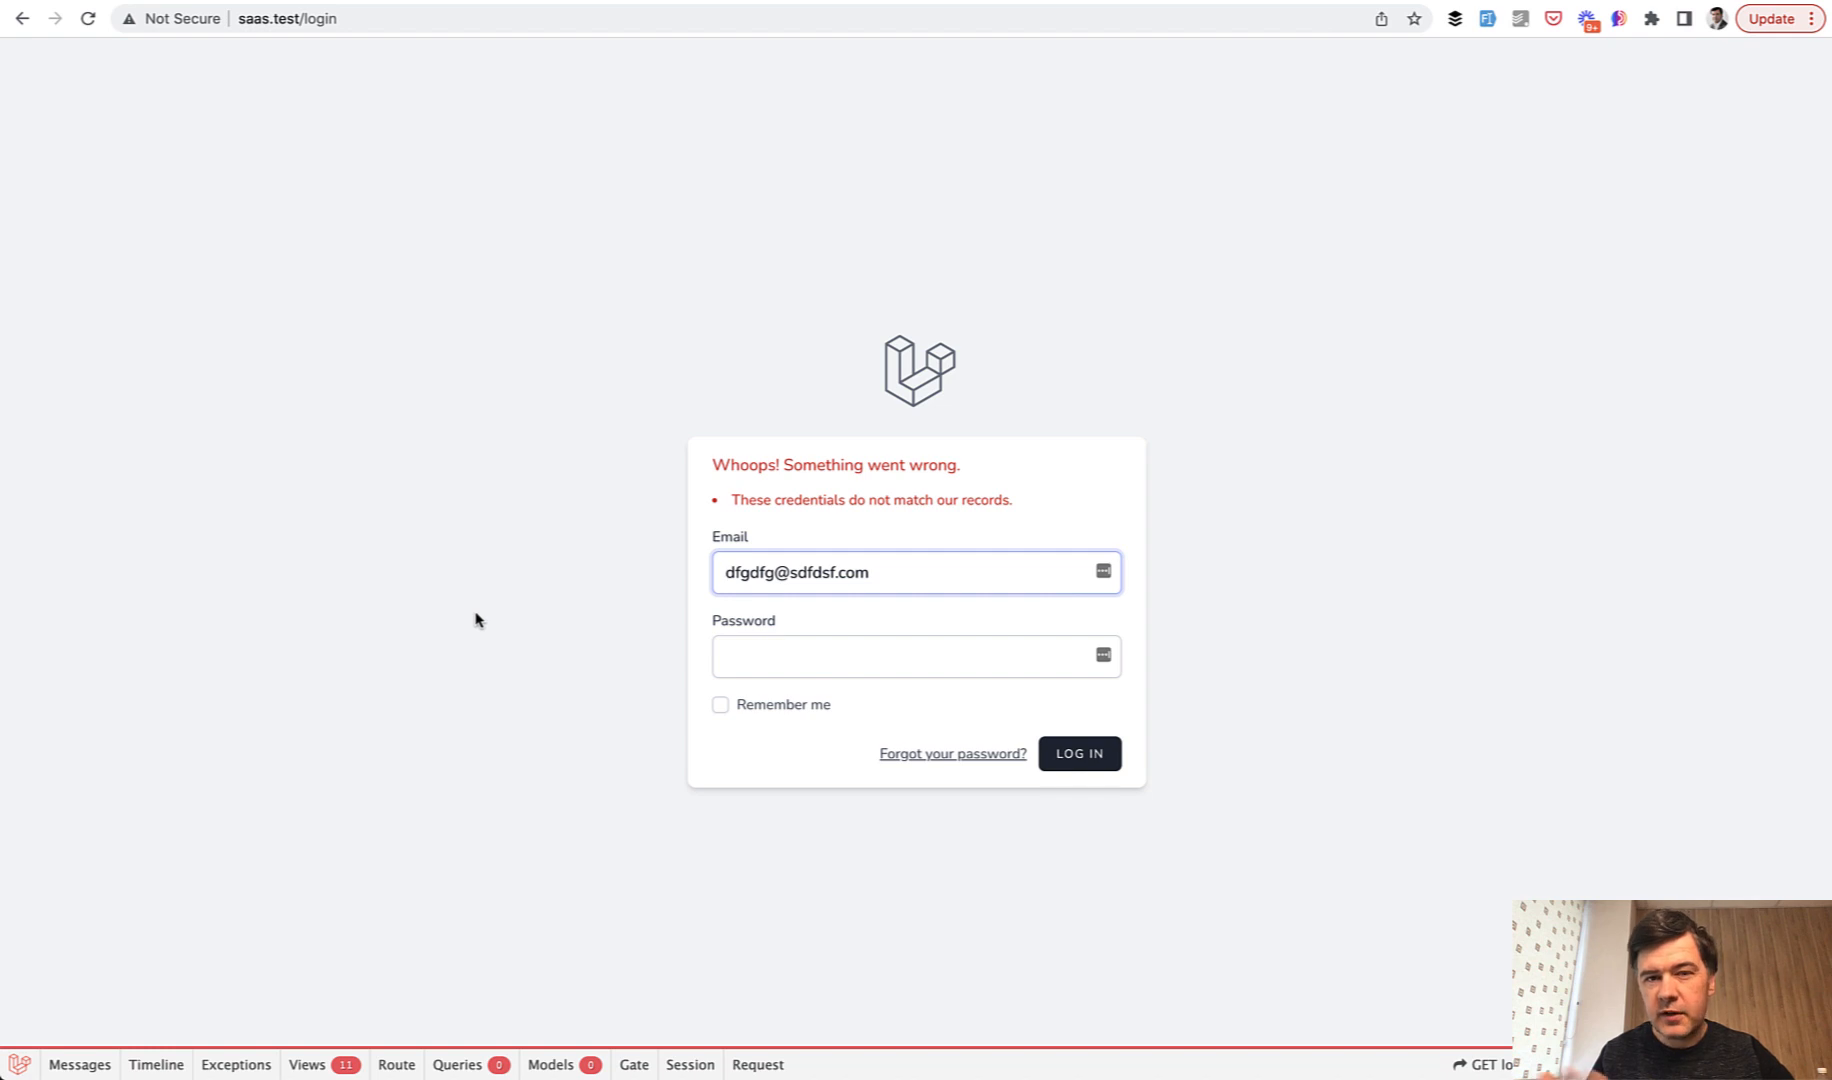